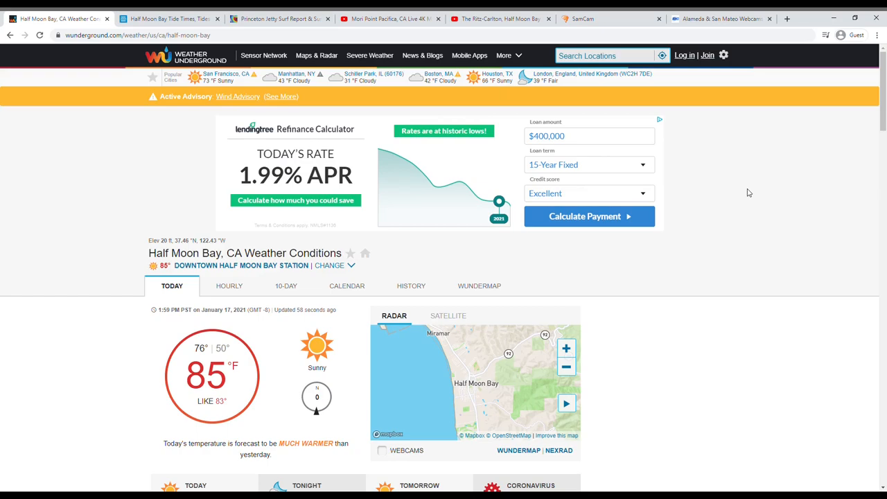
pyautogui.moveTo(674, 326)
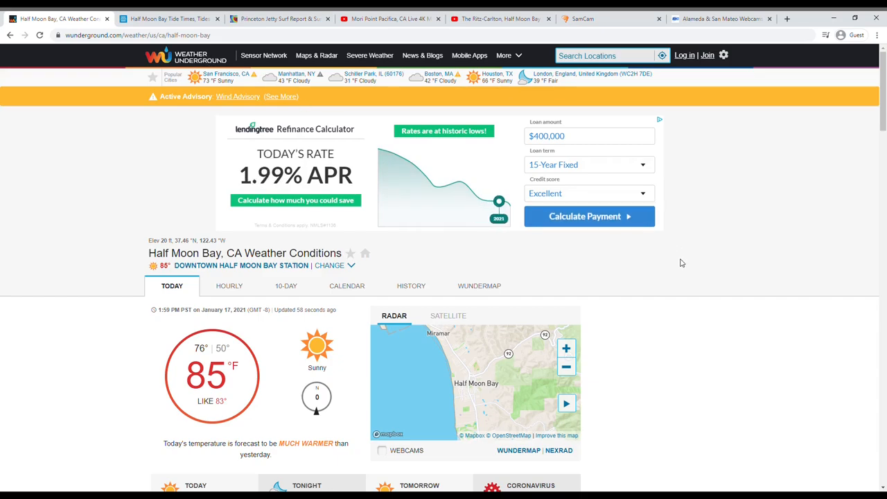
pyautogui.moveTo(284, 325)
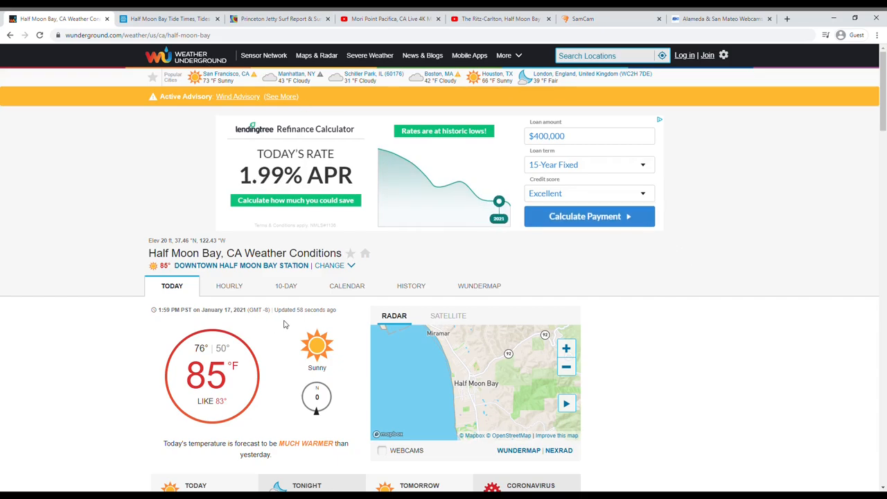
# Show Half Moon Bay's hourly forecast table for Monday 01/18 on Weather Underground
pyautogui.scroll(-3)
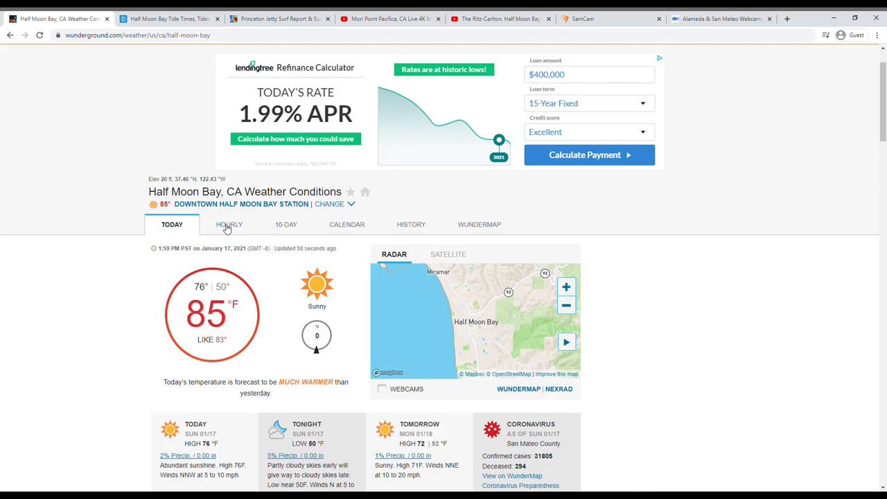
pyautogui.click(229, 224)
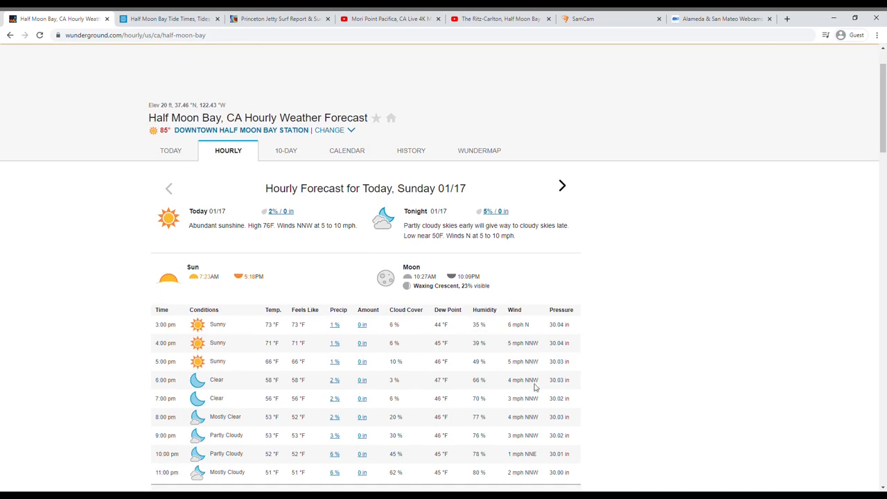
pyautogui.scroll(-3)
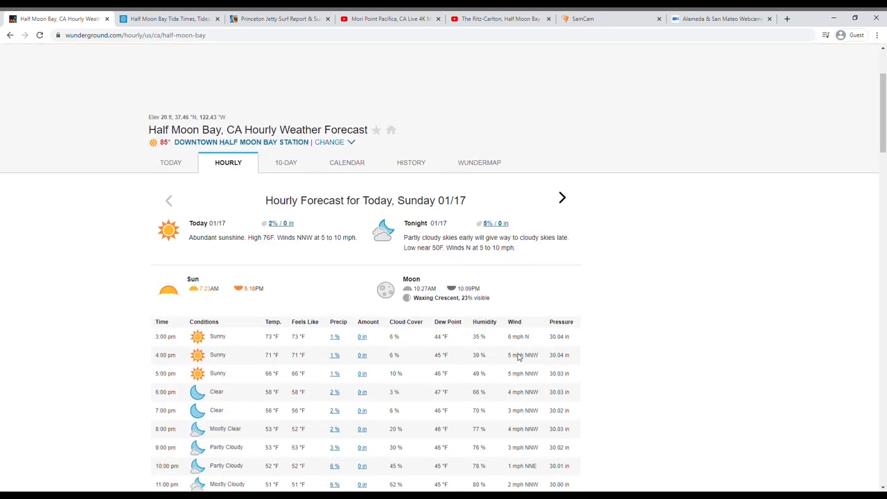
pyautogui.scroll(-3)
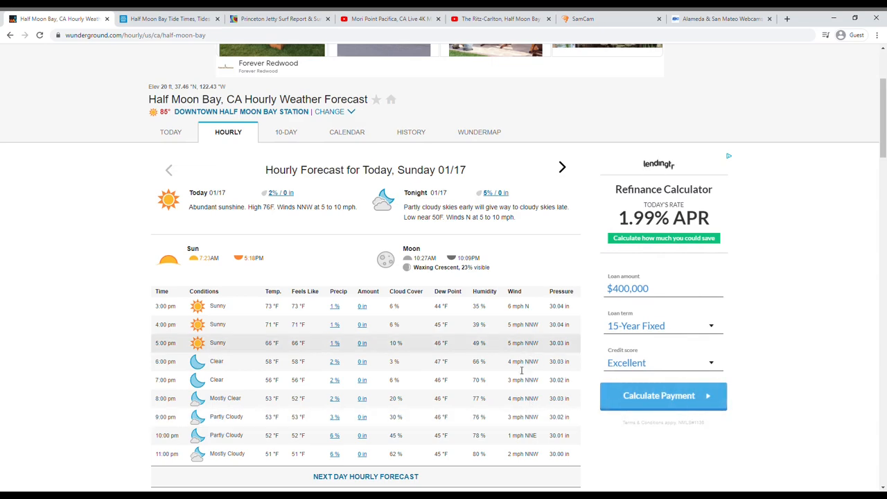
pyautogui.click(562, 167)
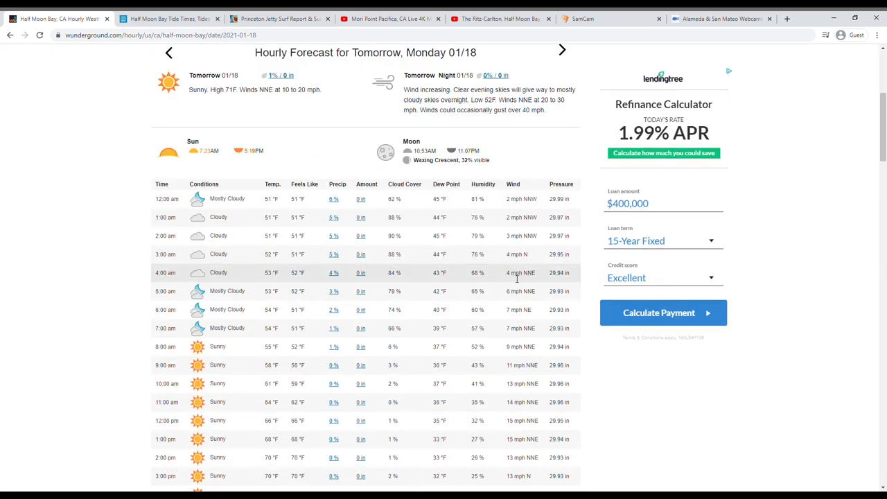
pyautogui.moveTo(507, 283)
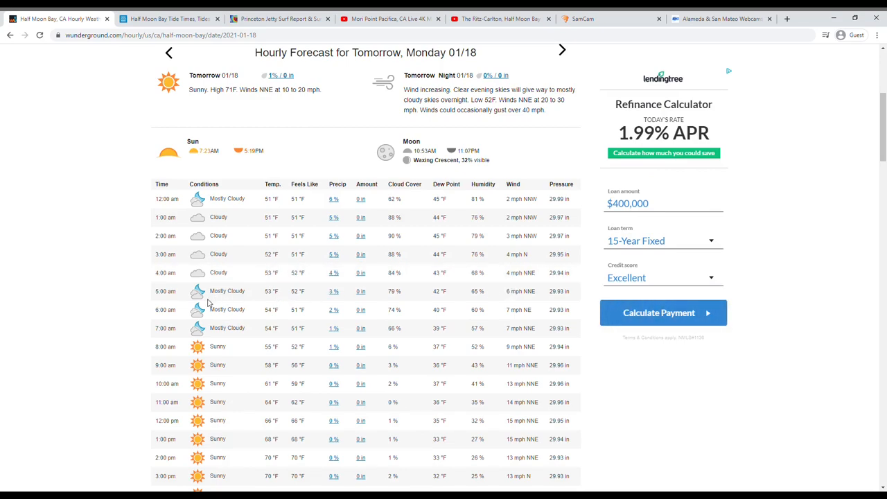
pyautogui.moveTo(178, 331)
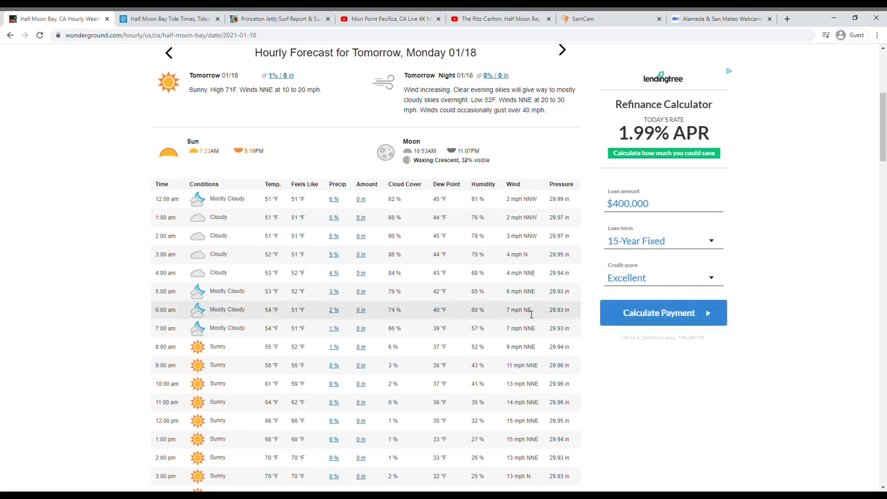
pyautogui.scroll(-3)
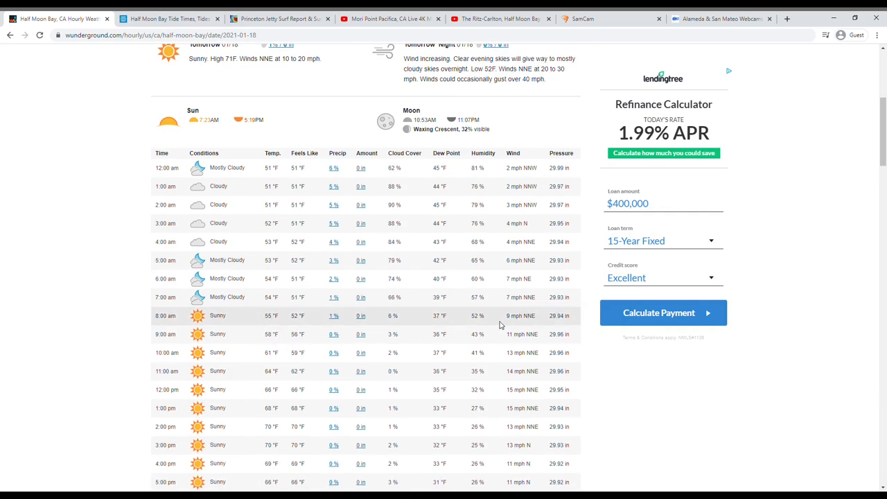
pyautogui.scroll(-3)
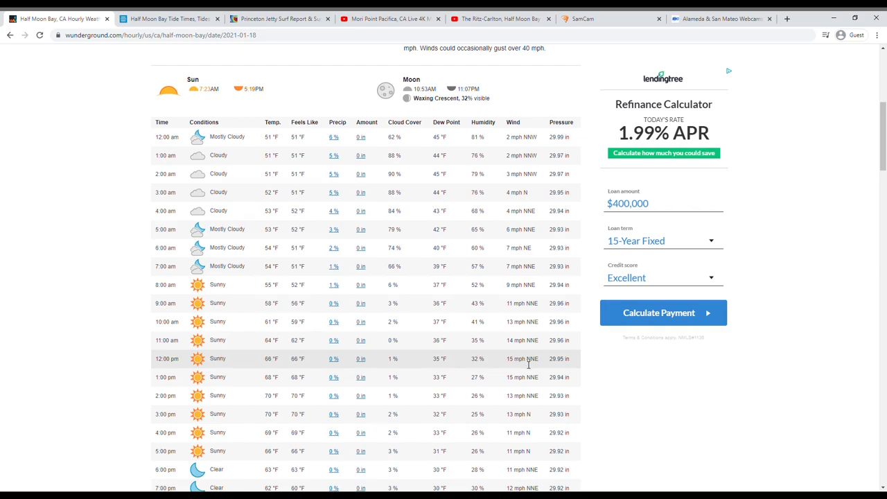
pyautogui.moveTo(527, 363)
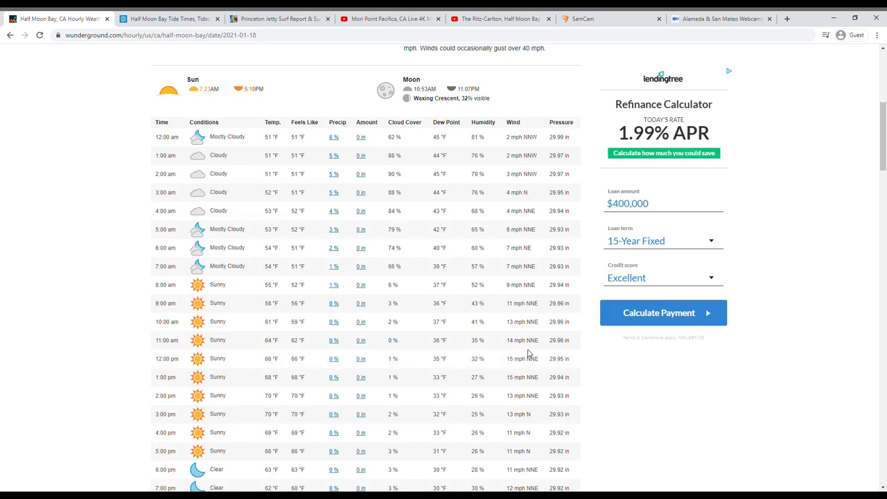
pyautogui.moveTo(495, 358)
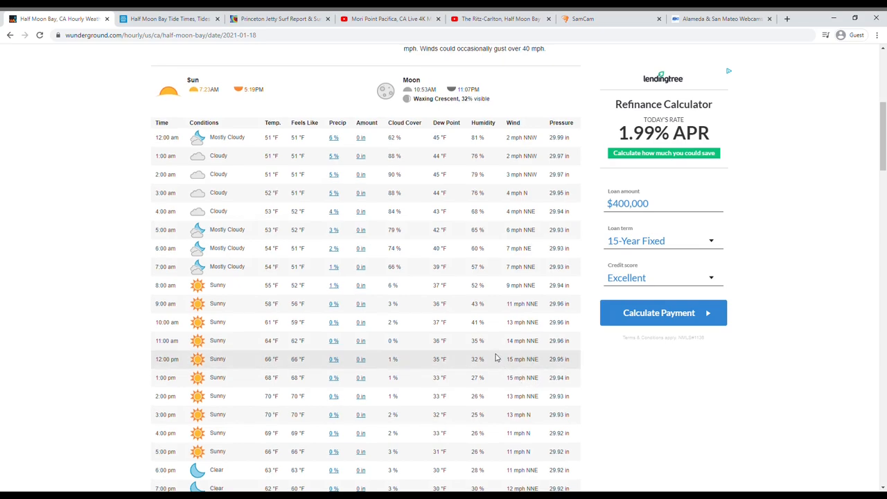
pyautogui.scroll(3)
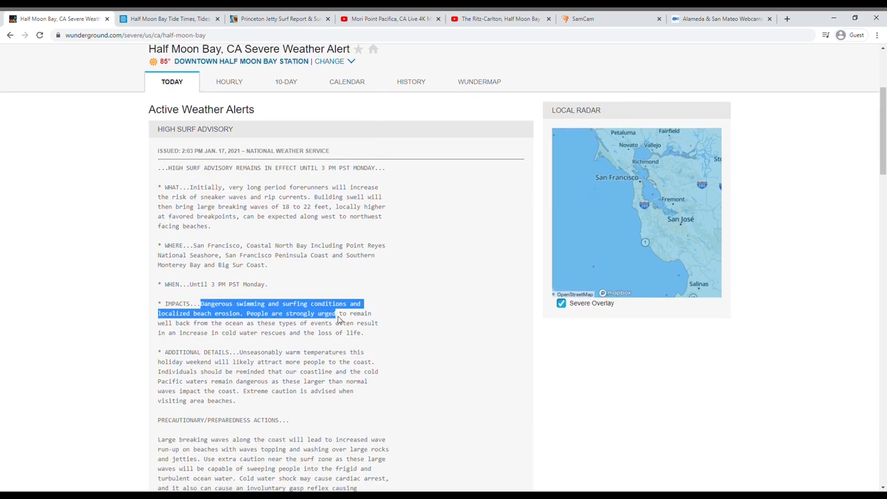
# Highlight the high surf impacts, then read the Tuesday wind advisory and Monday gale warning
pyautogui.moveTo(336, 314); pyautogui.dragTo(362, 333)
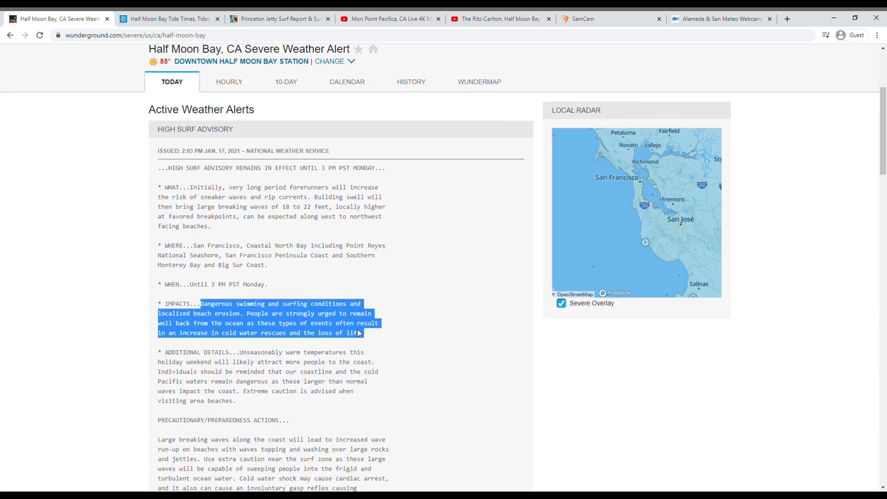
pyautogui.scroll(-3)
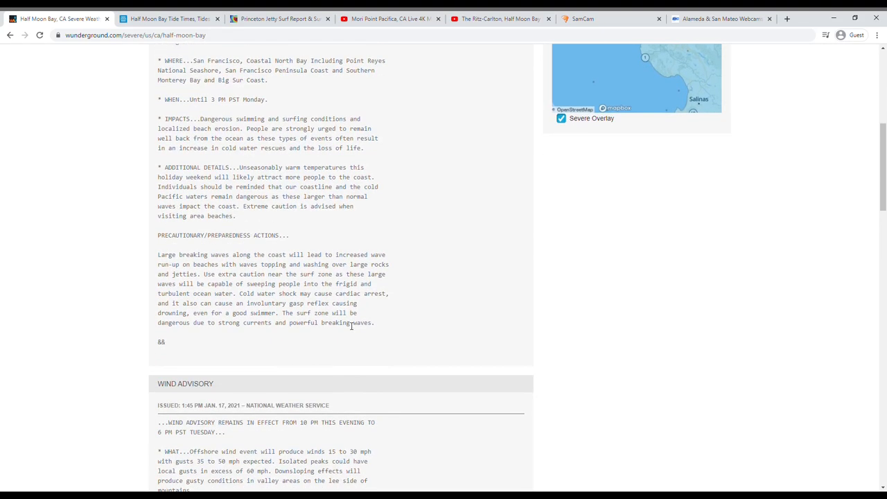
pyautogui.scroll(-3)
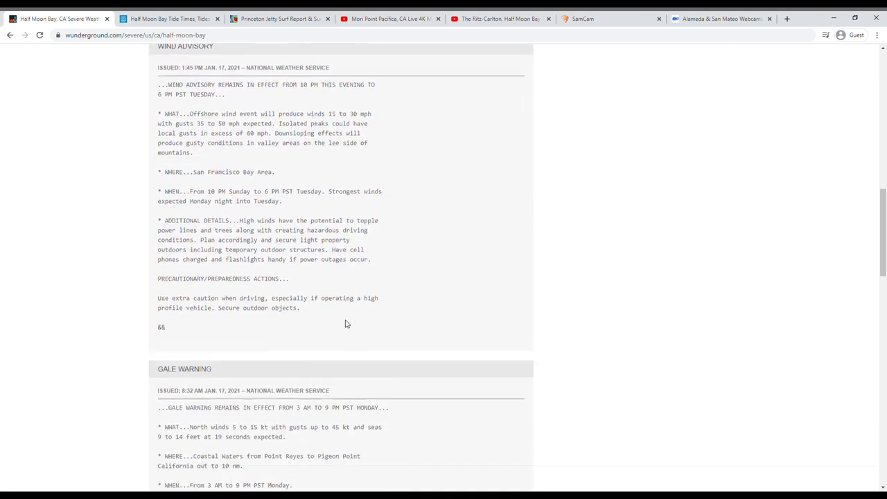
pyautogui.scroll(-3)
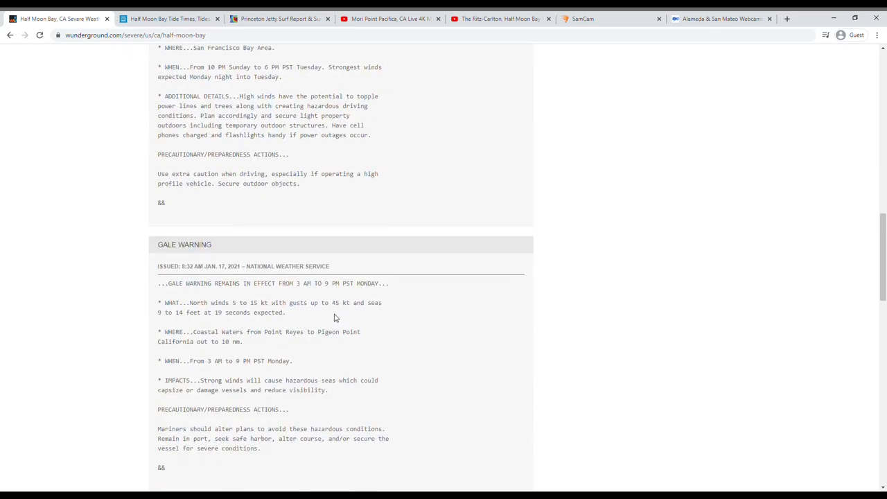
pyautogui.moveTo(331, 318)
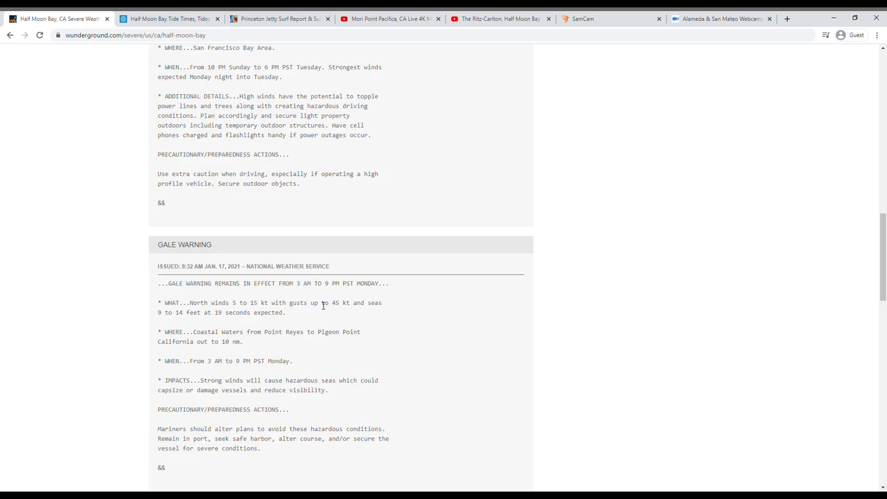
pyautogui.scroll(-3)
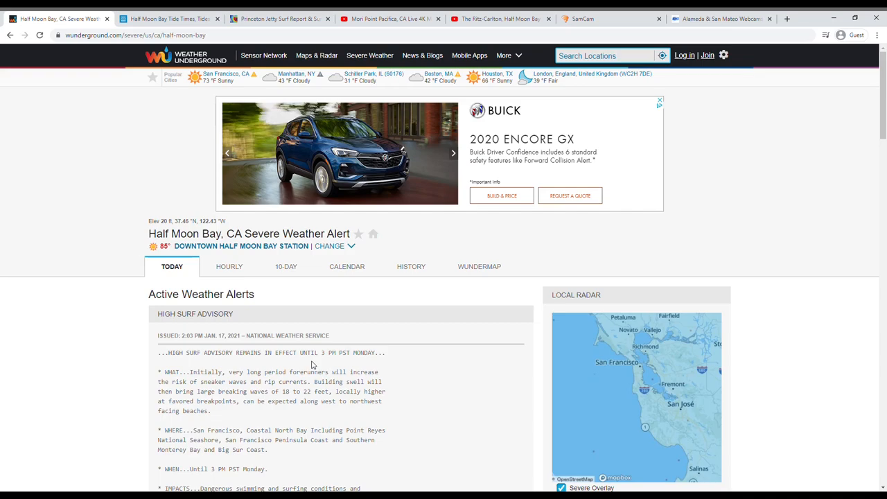
pyautogui.scroll(-3)
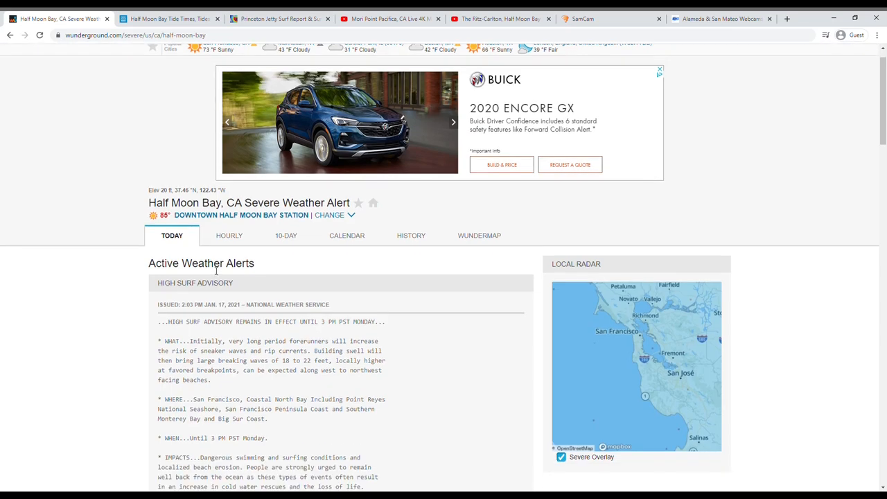
# View TidesChart's Half Moon Bay chart: next high tide 2:37 AM, low 7:41 PM
pyautogui.click(167, 19)
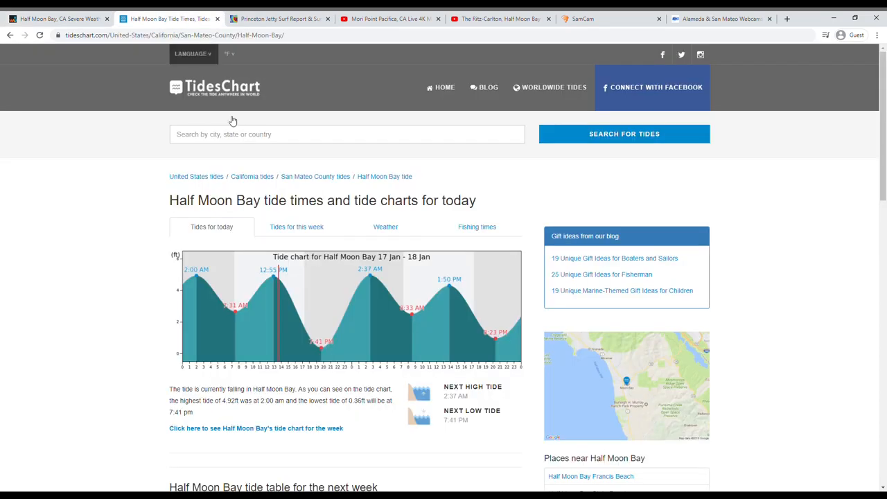
pyautogui.moveTo(217, 189)
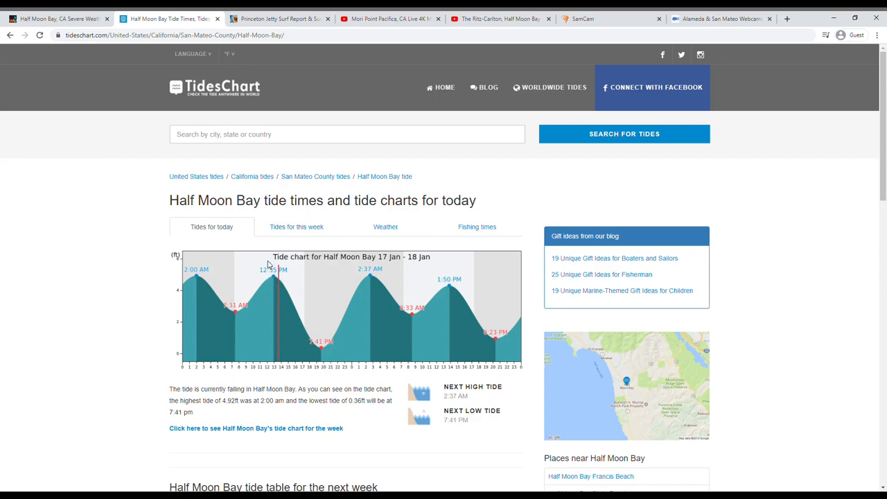
pyautogui.moveTo(279, 274)
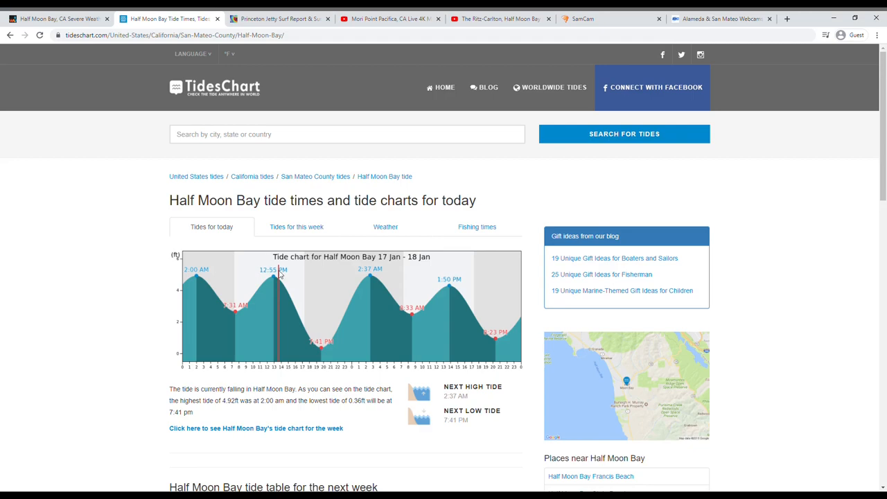
pyautogui.moveTo(255, 296)
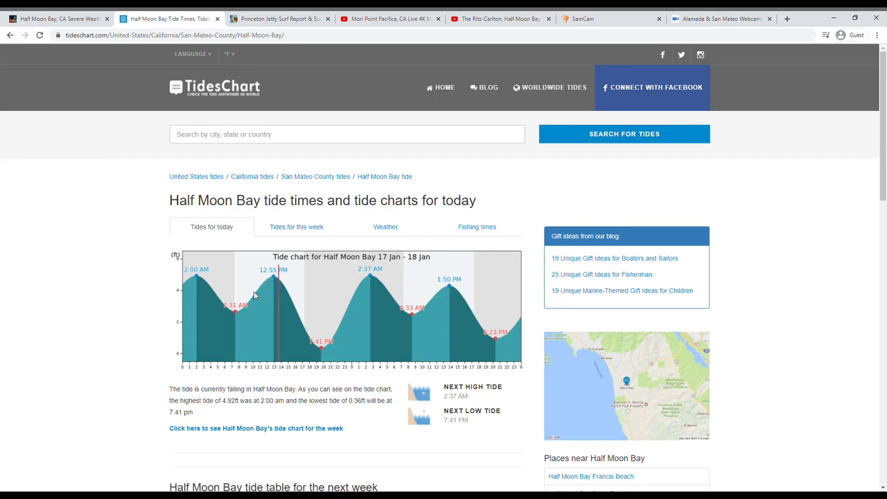
pyautogui.moveTo(286, 265)
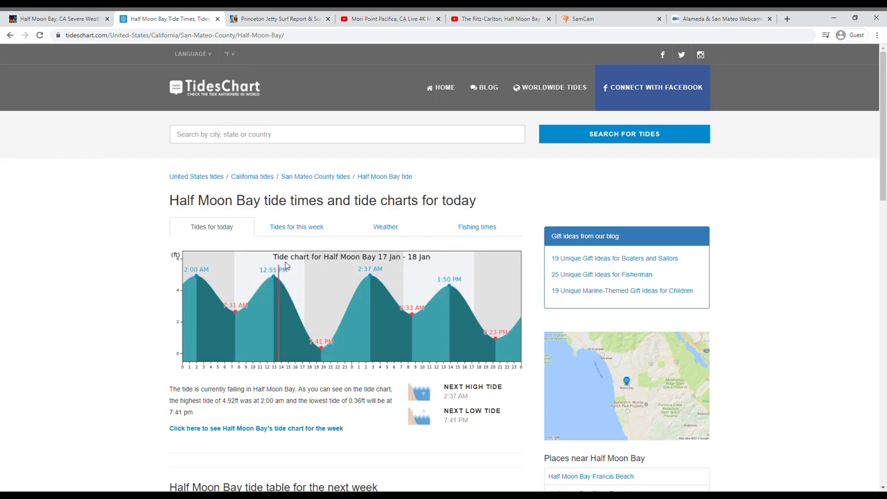
pyautogui.moveTo(273, 280)
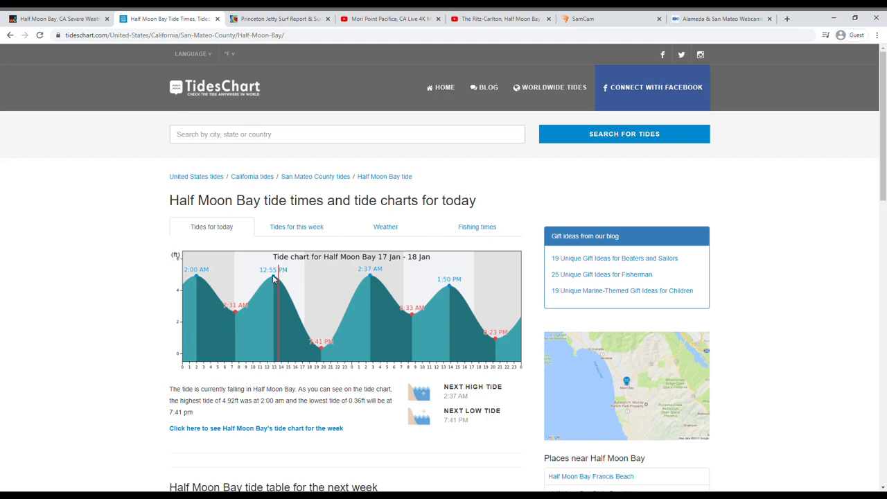
pyautogui.moveTo(230, 300)
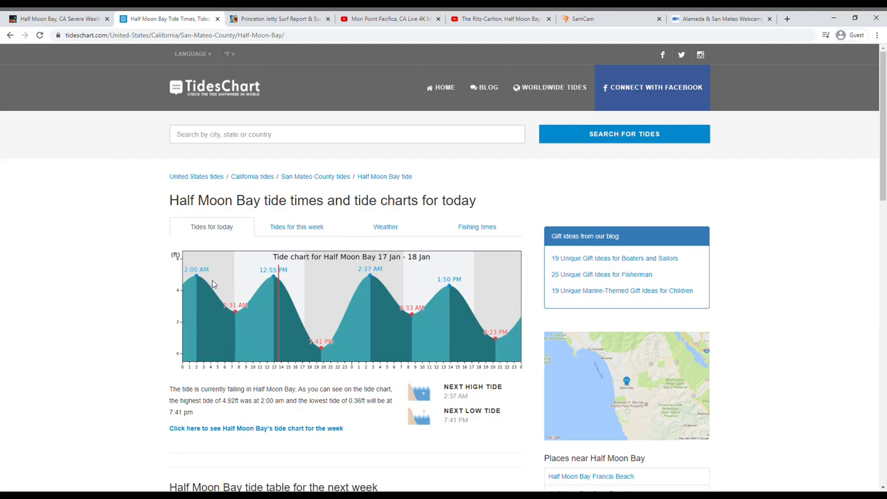
pyautogui.moveTo(336, 328)
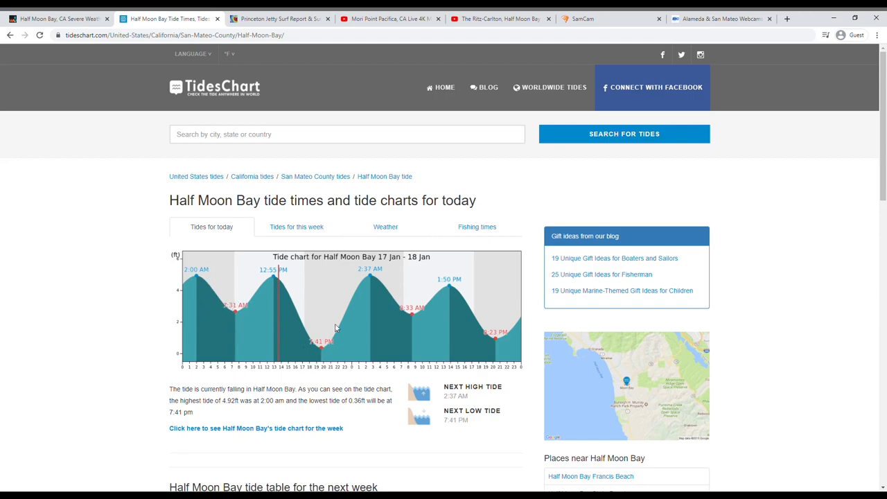
pyautogui.moveTo(296, 301)
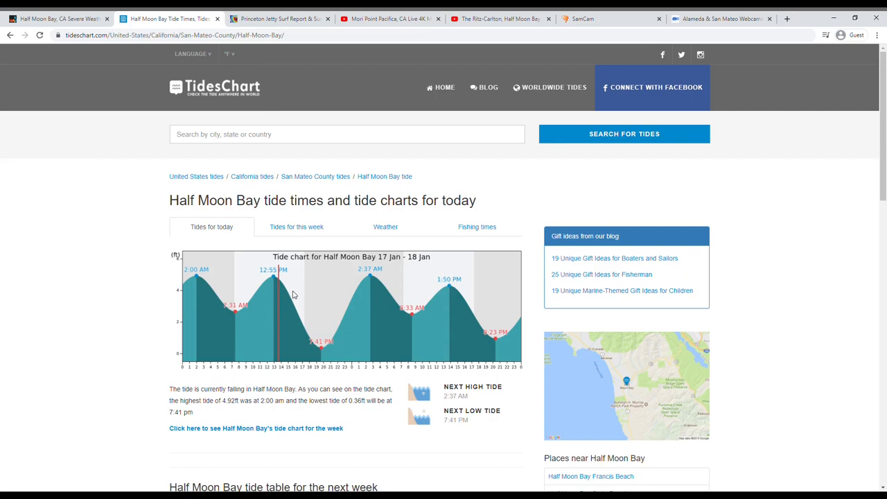
pyautogui.moveTo(297, 293)
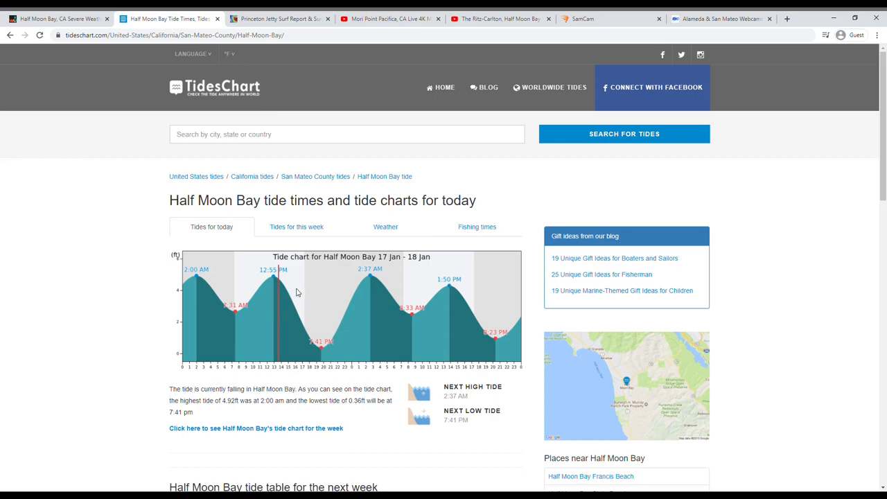
pyautogui.moveTo(299, 314)
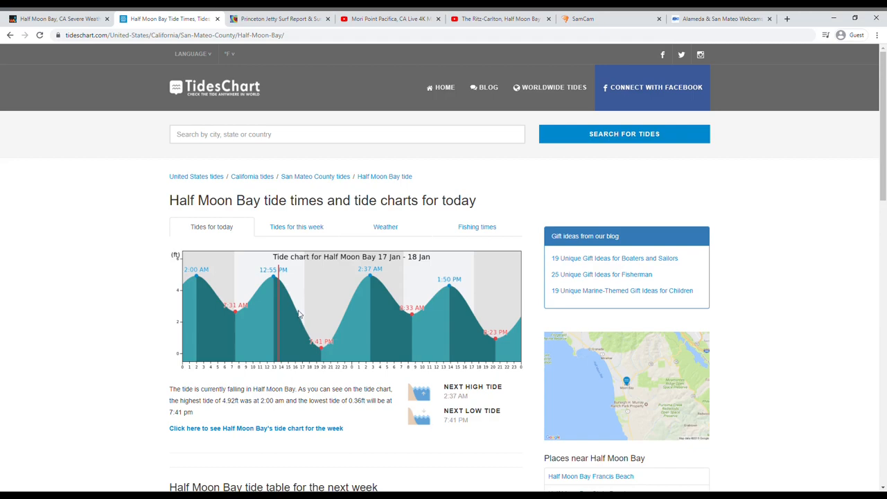
pyautogui.moveTo(298, 314)
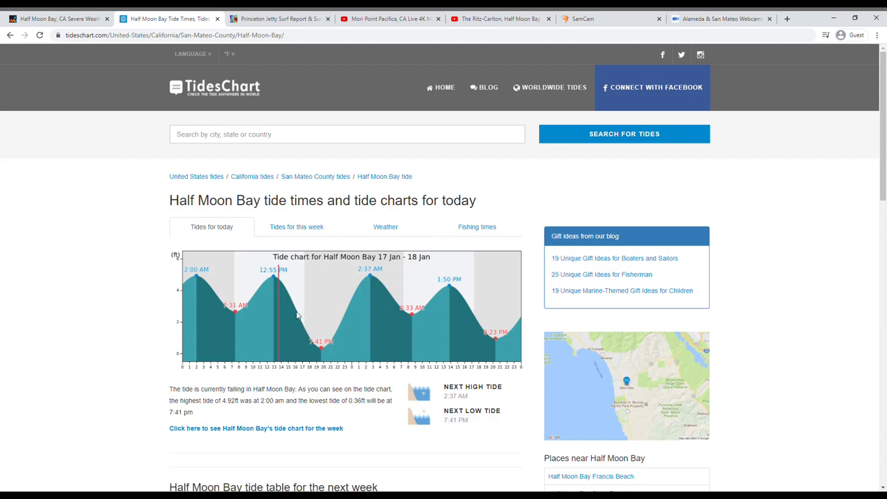
pyautogui.moveTo(295, 306)
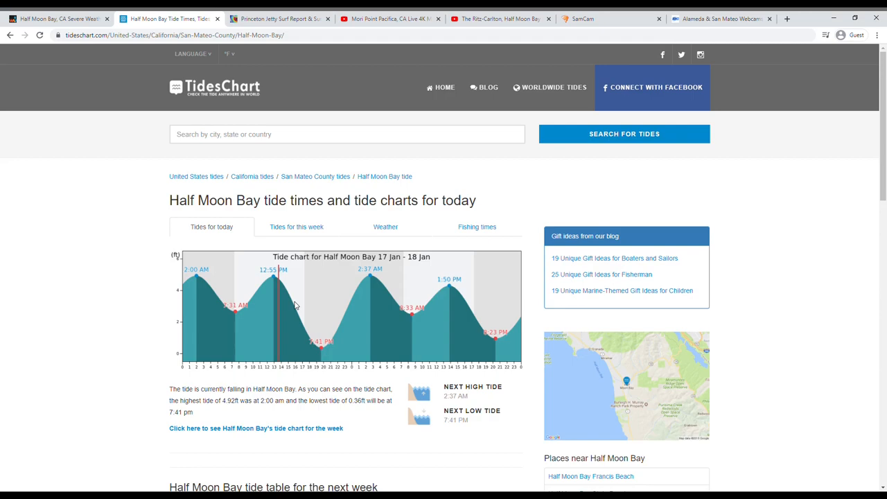
pyautogui.moveTo(299, 304)
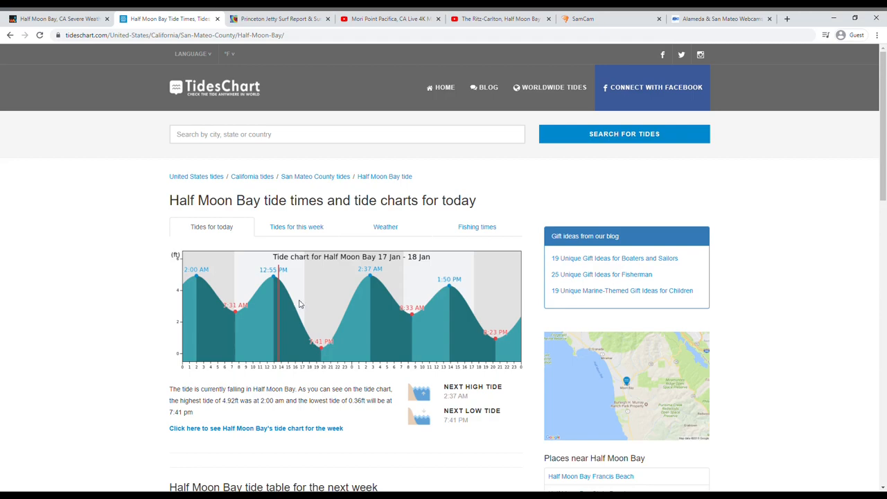
pyautogui.moveTo(318, 276)
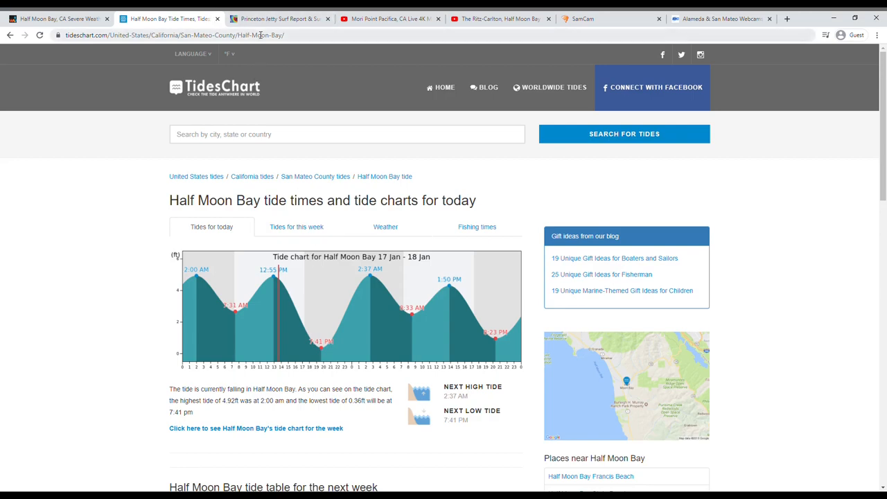
# Check Princeton Jetty's 5–8 ft waves, 4.8 ft at 23 s swell, and 7-day forecast
pyautogui.click(277, 19)
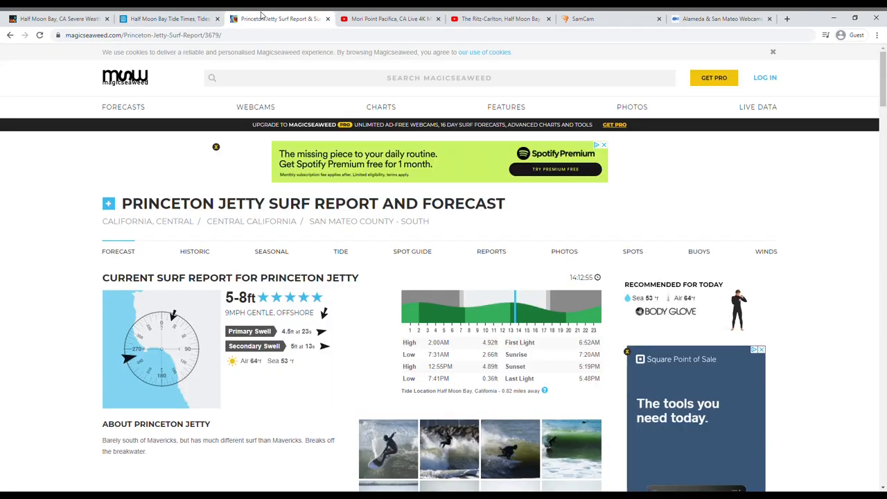
pyautogui.moveTo(124, 99)
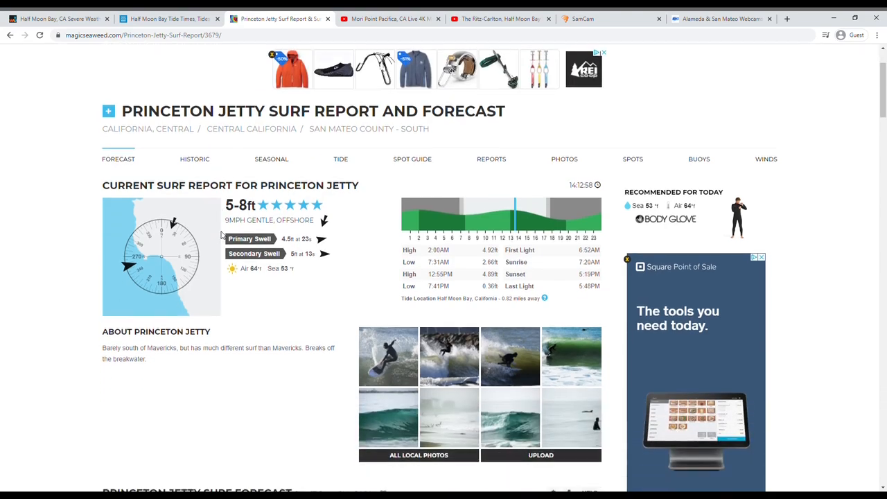
pyautogui.scroll(-3)
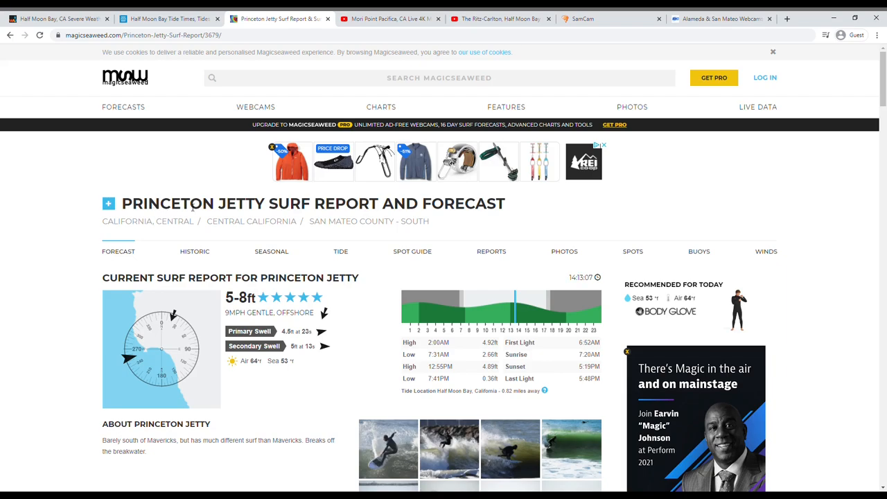
pyautogui.moveTo(205, 355)
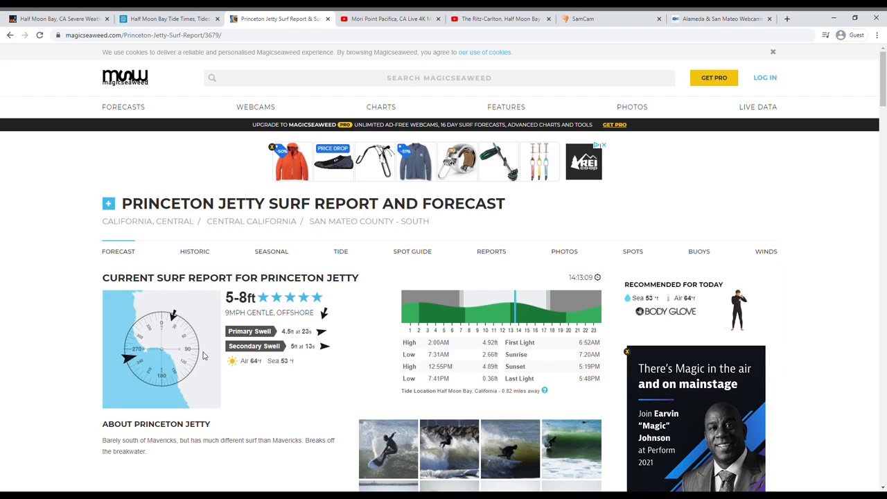
pyautogui.moveTo(224, 331)
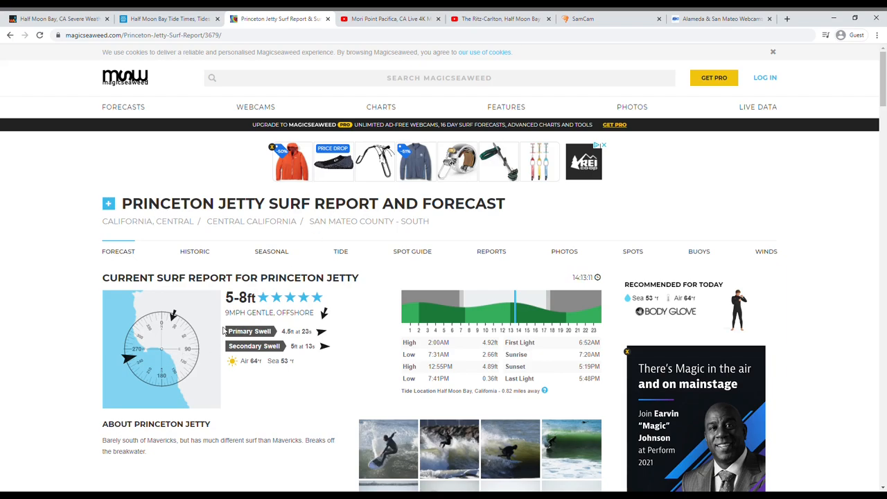
pyautogui.moveTo(148, 363)
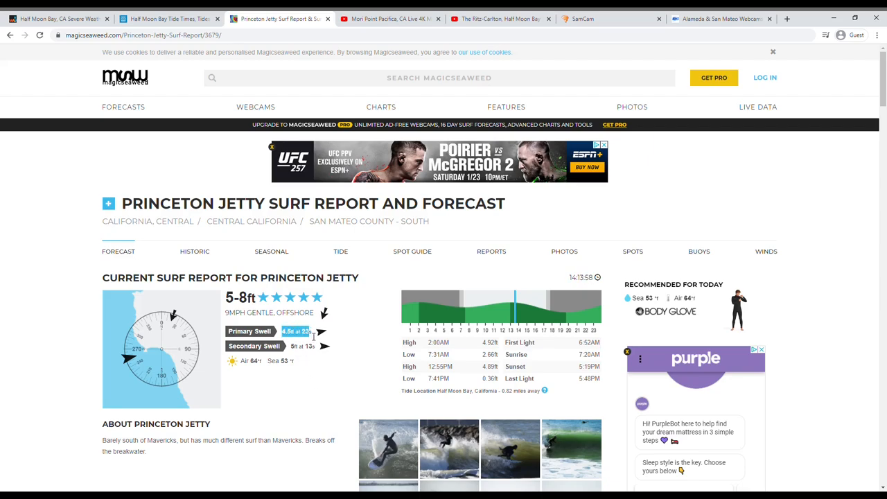
pyautogui.moveTo(323, 332)
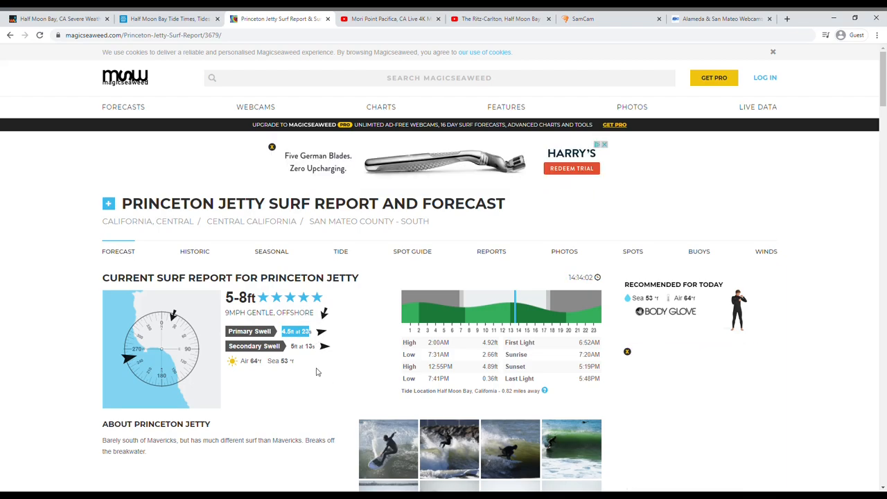
pyautogui.scroll(-3)
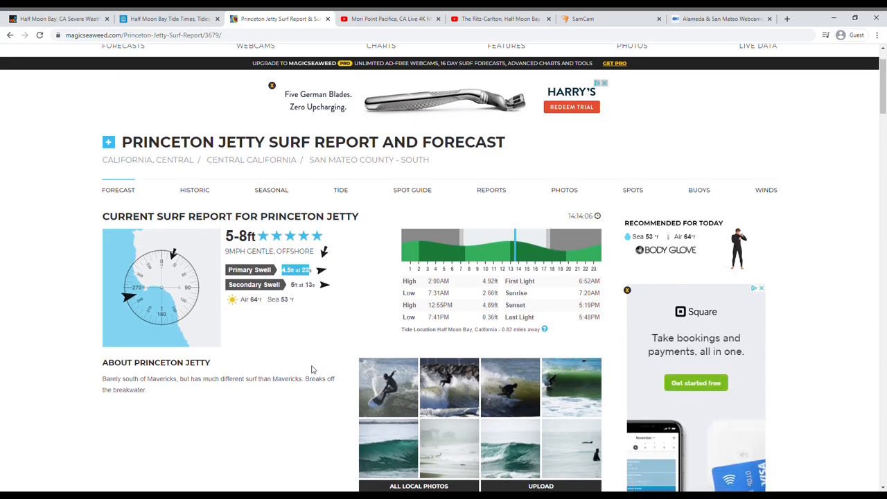
pyautogui.scroll(-3)
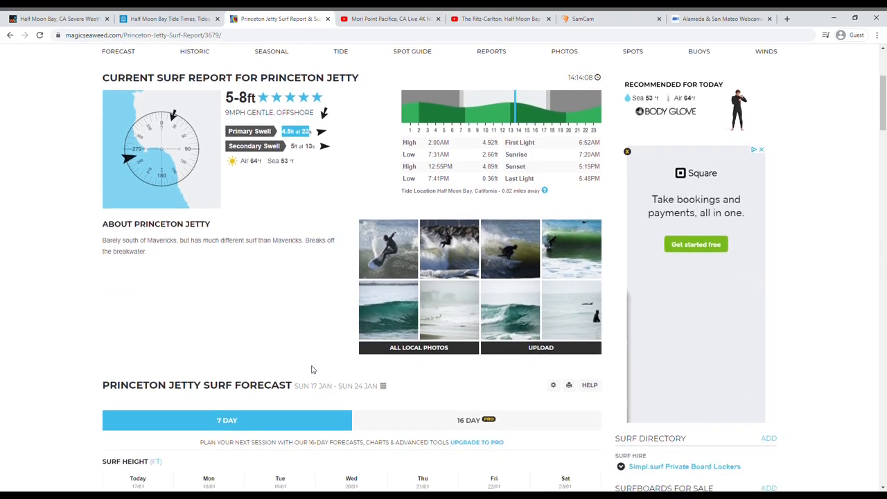
# Review the surf forecast peaking Monday at 7–10 ft, then return to Weather Underground's alert page
pyautogui.scroll(-3)
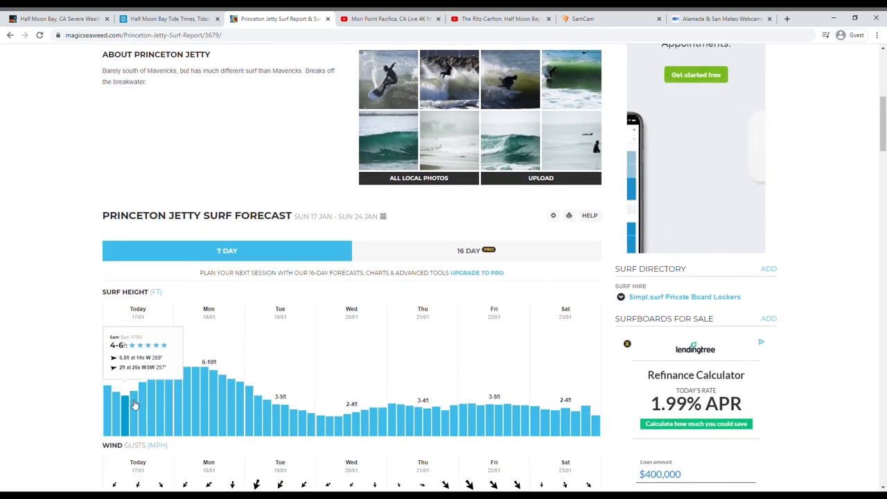
pyautogui.moveTo(183, 393)
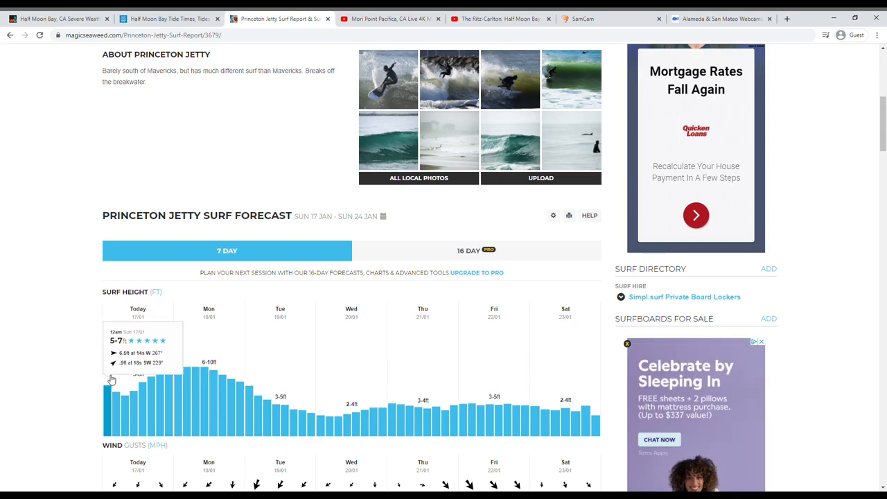
pyautogui.moveTo(224, 340)
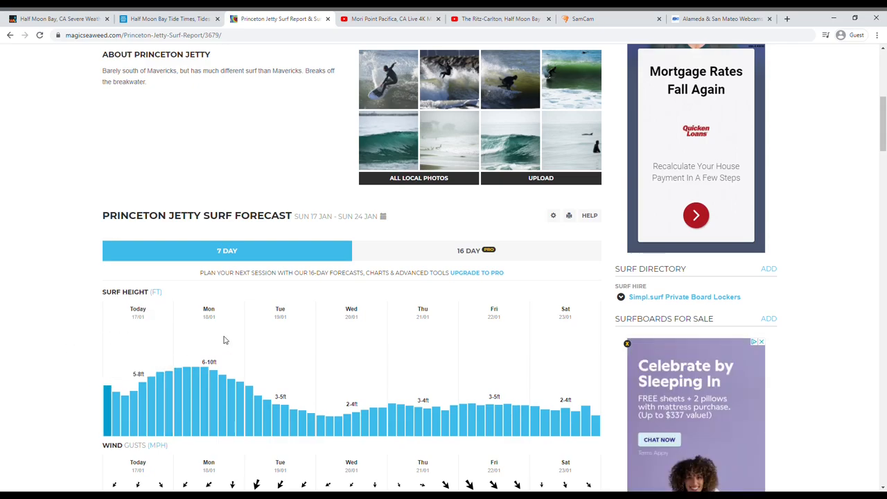
pyautogui.moveTo(204, 385)
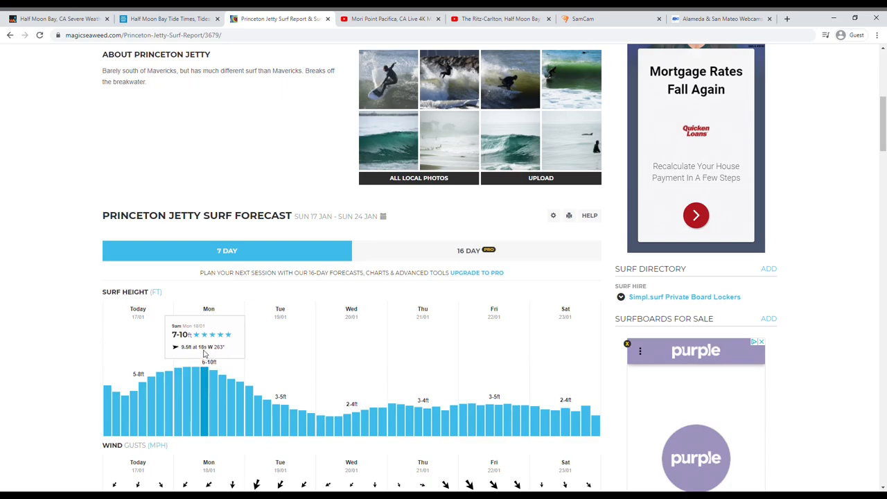
pyautogui.moveTo(183, 353)
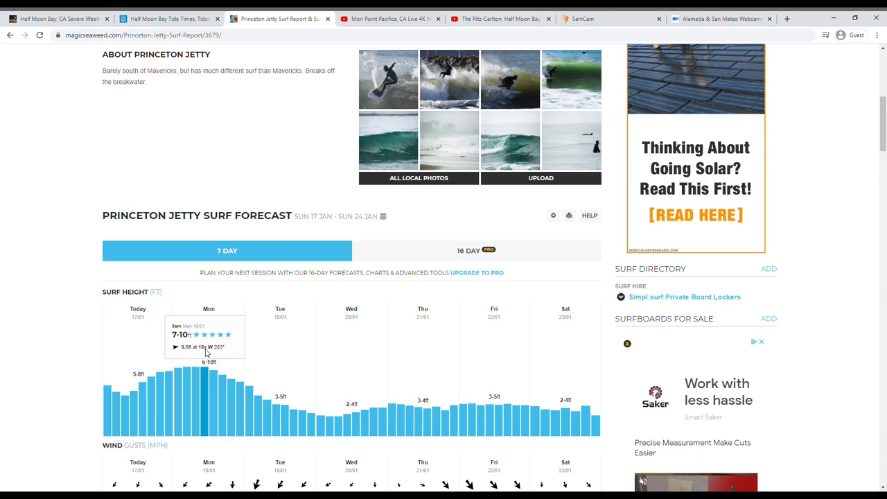
pyautogui.moveTo(357, 419)
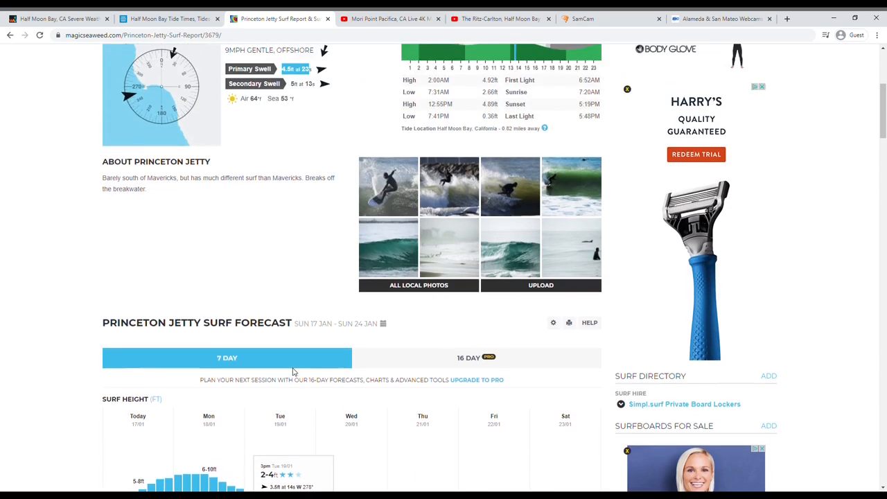
pyautogui.scroll(3)
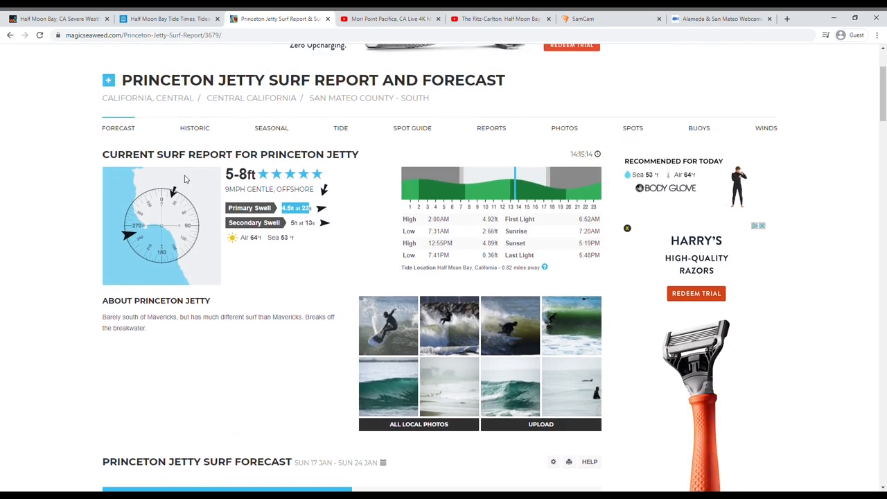
pyautogui.click(56, 18)
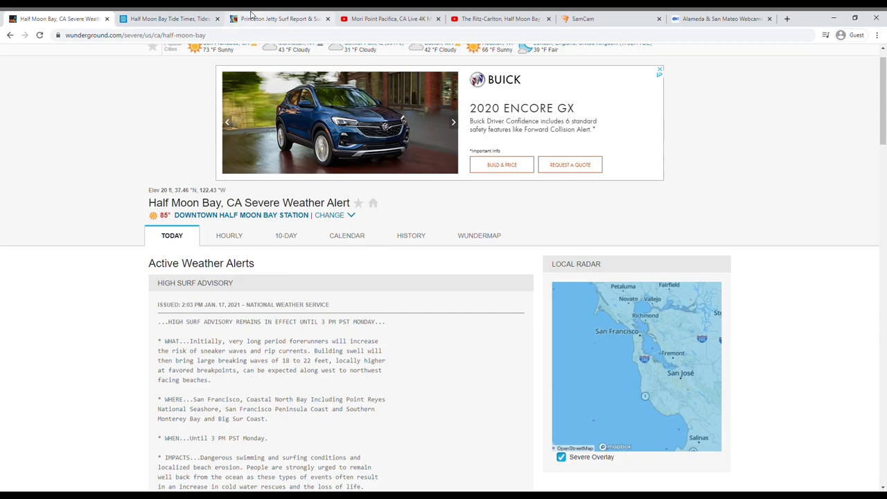
# Watch the Mori Point Pacifica Pier cam, then switch to the Beach camera feed
pyautogui.click(388, 19)
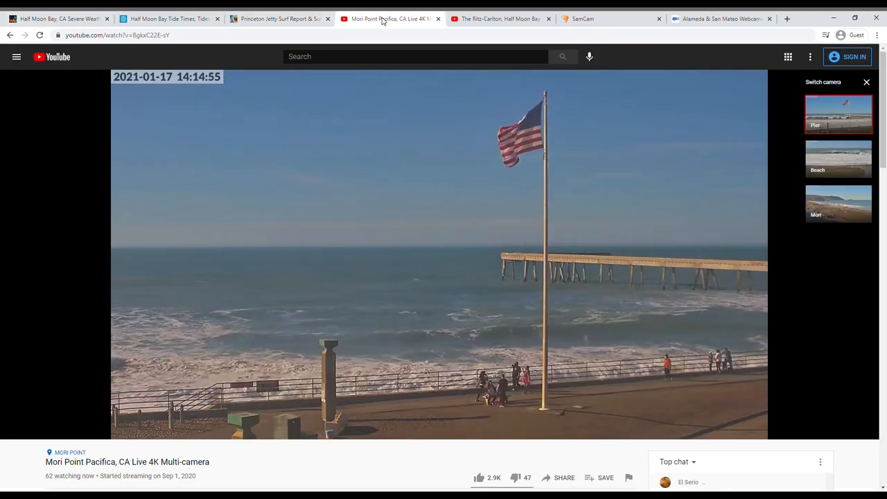
pyautogui.moveTo(431, 181)
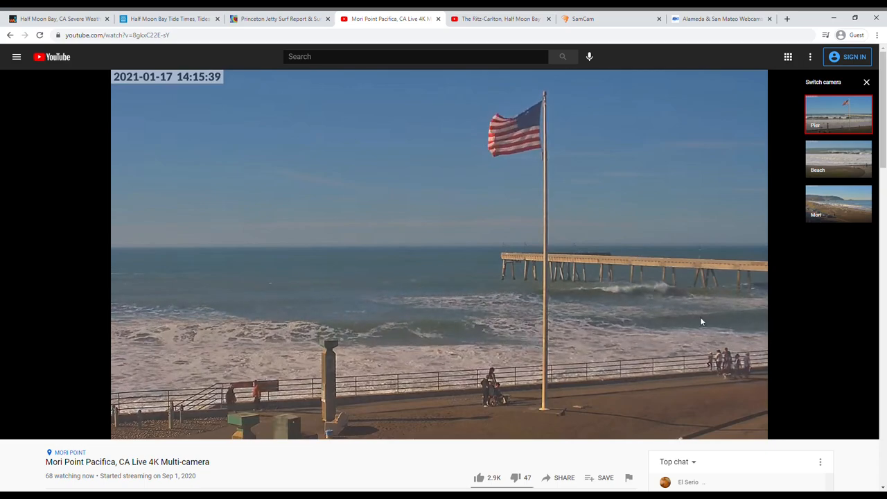
pyautogui.moveTo(705, 300)
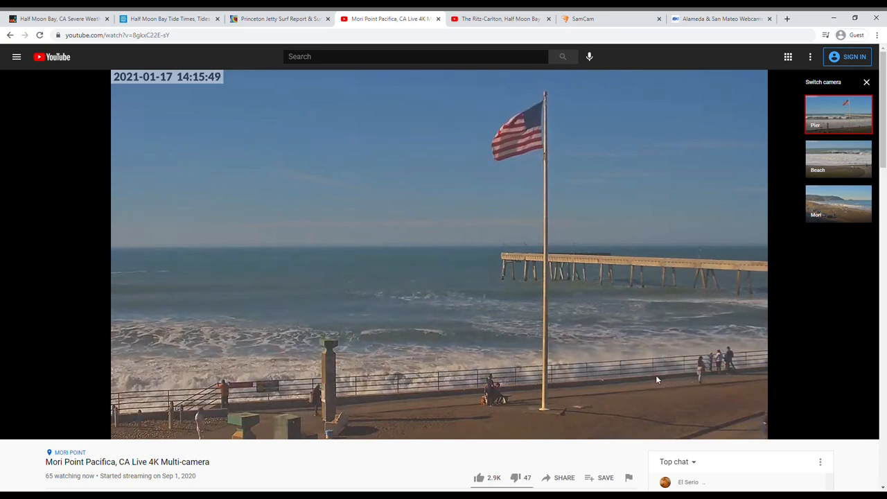
pyautogui.moveTo(570, 169)
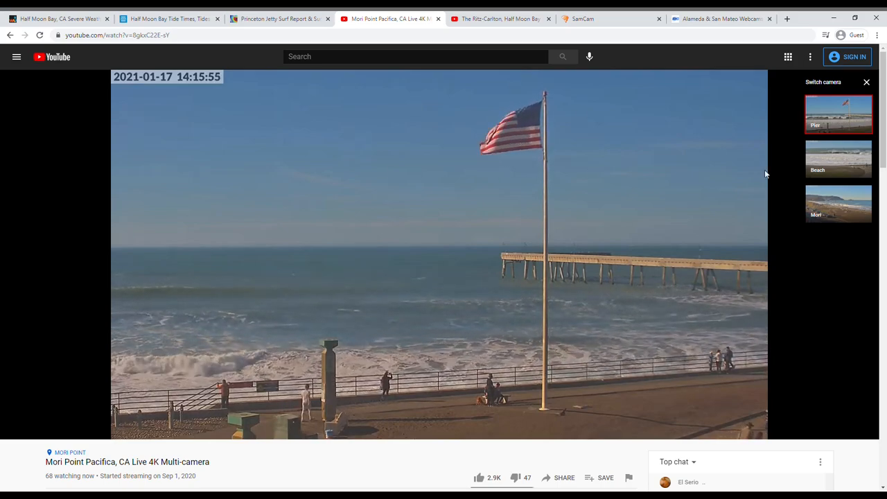
pyautogui.click(839, 159)
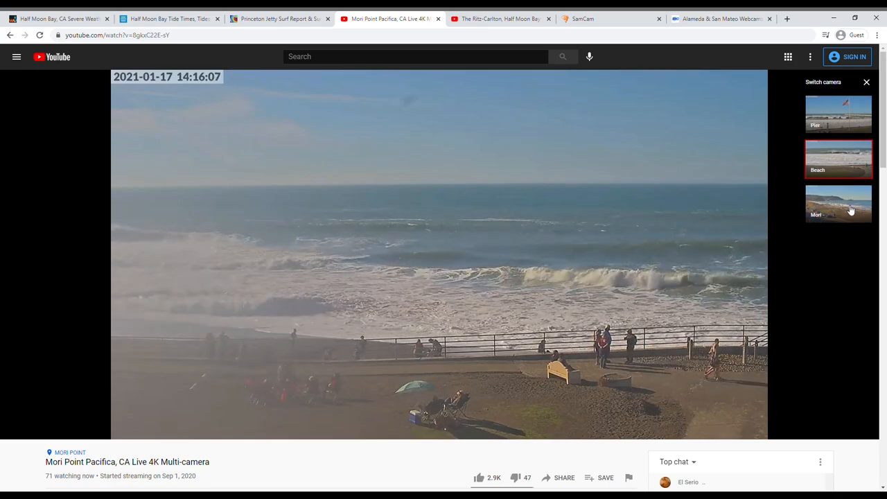
# Switch to the Mori camera, select its stream title, then bring up the Ritz-Carlton stream
pyautogui.click(839, 203)
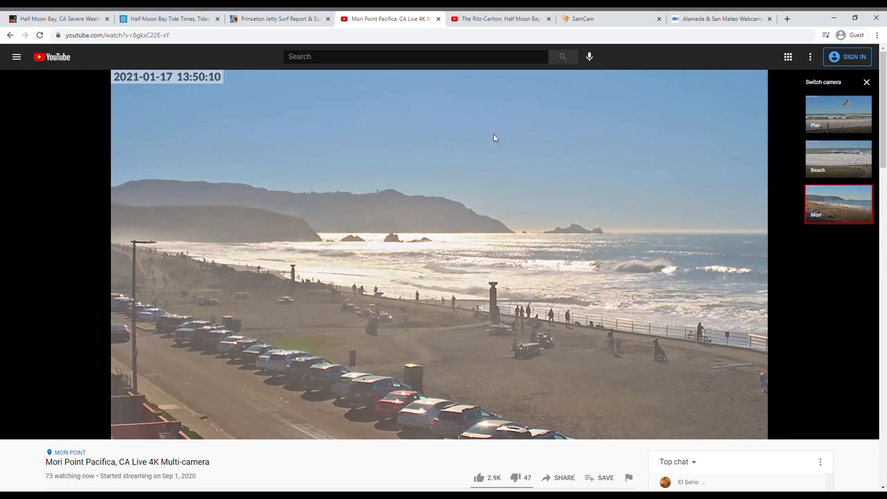
pyautogui.moveTo(495, 97)
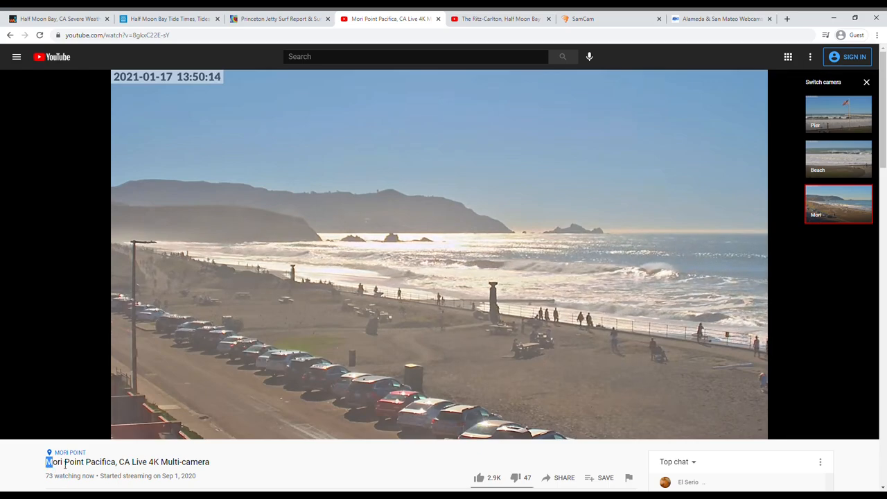
pyautogui.tripleClick(127, 462)
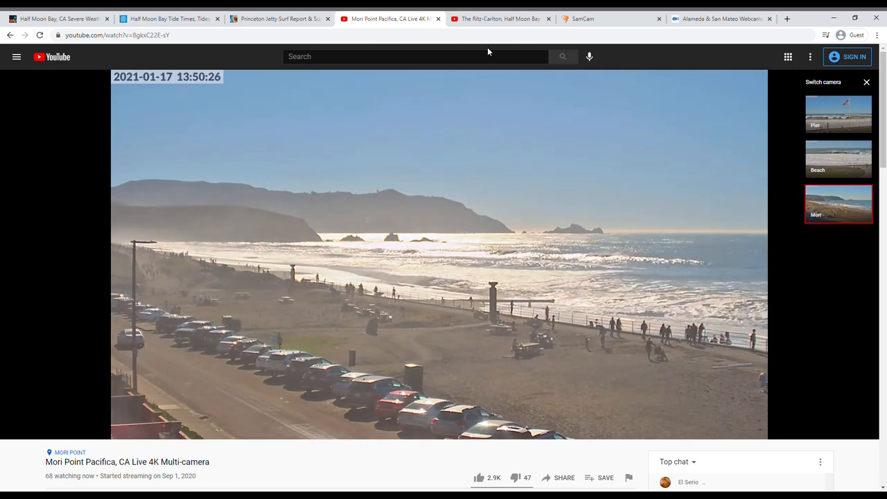
pyautogui.click(499, 19)
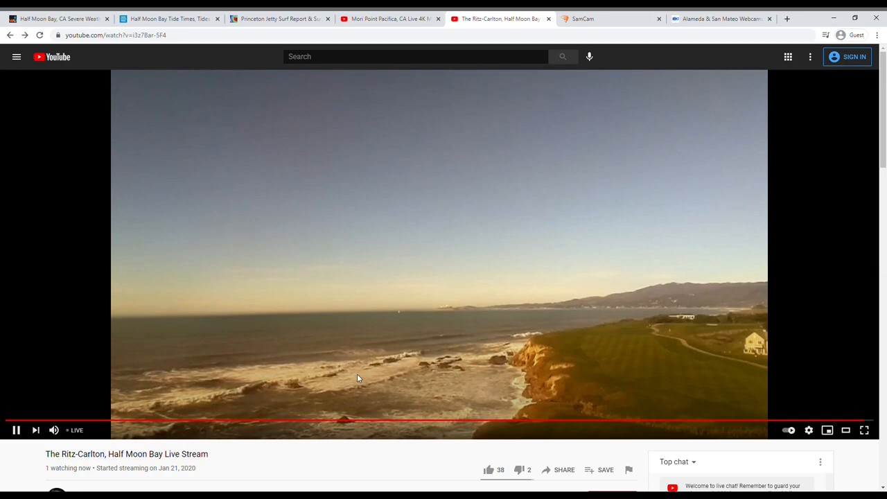
pyautogui.moveTo(461, 351)
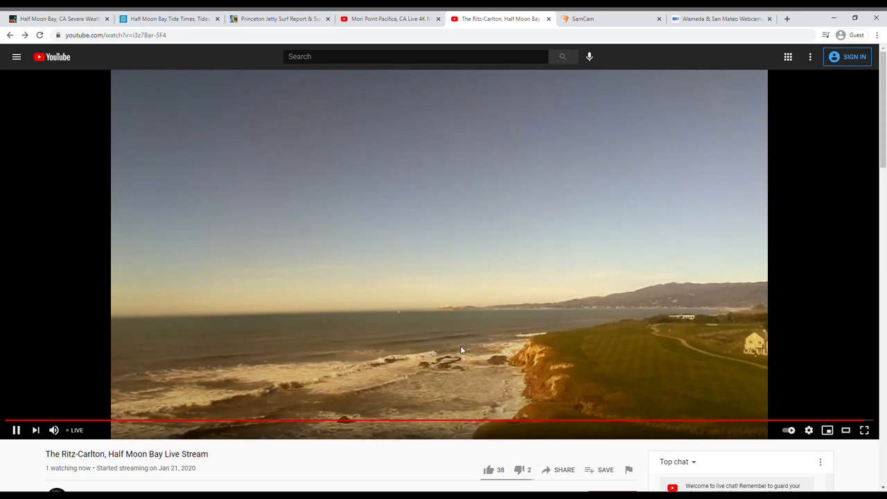
pyautogui.click(389, 19)
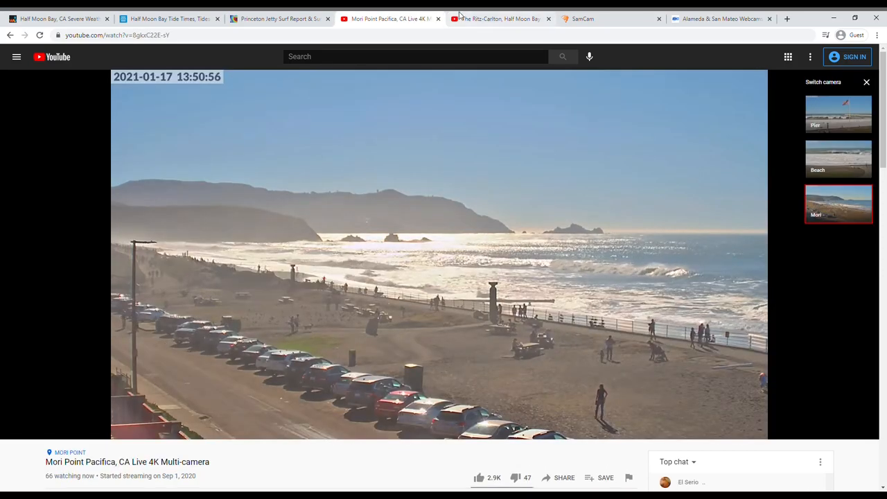
pyautogui.click(499, 18)
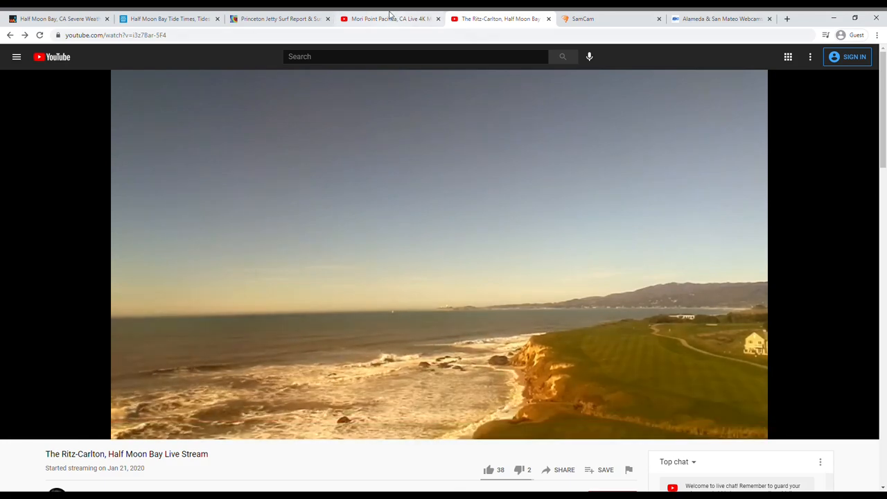
pyautogui.moveTo(575, 209)
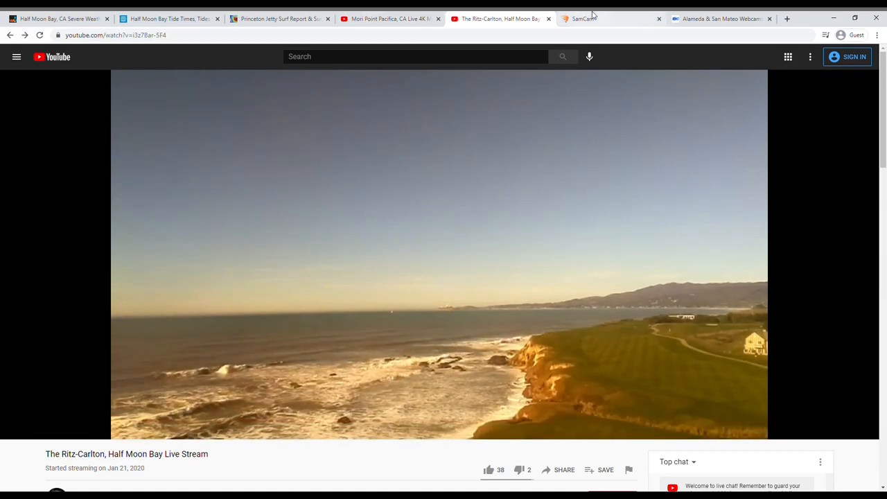
# Scroll through Sam's Chowder House SamCams to the harbor rooftop and beach-facing cams
pyautogui.click(604, 19)
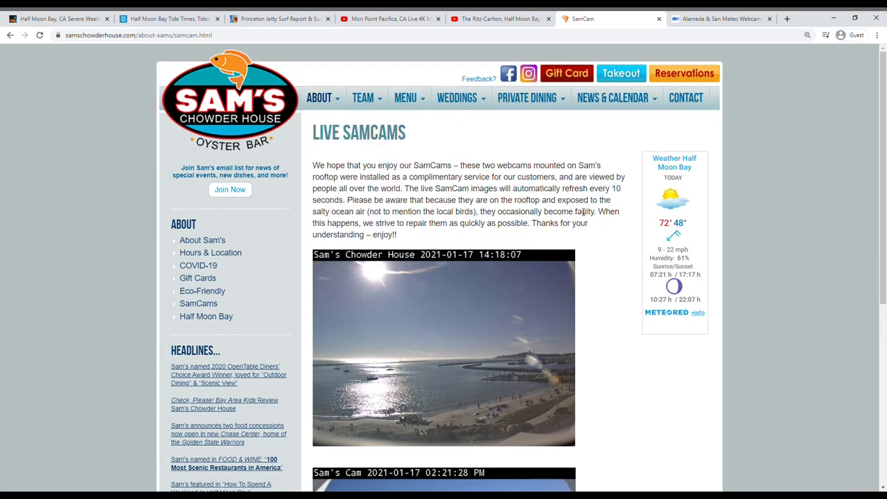
pyautogui.moveTo(531, 311)
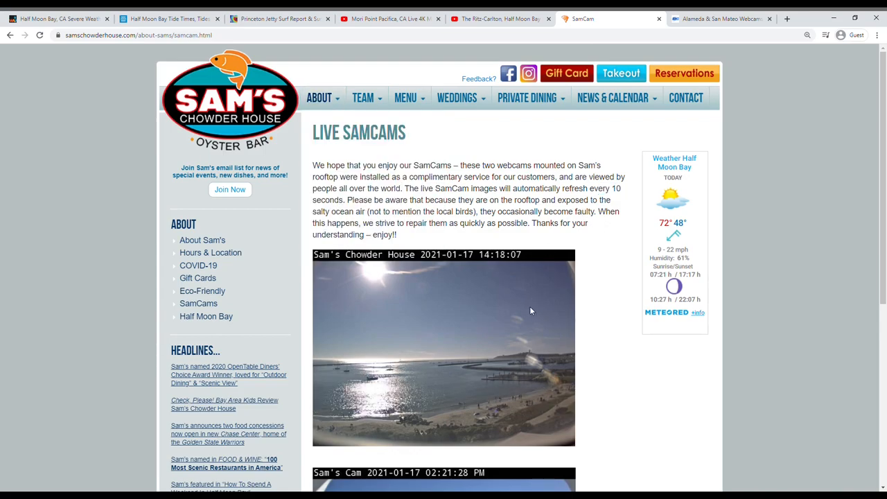
pyautogui.scroll(-3)
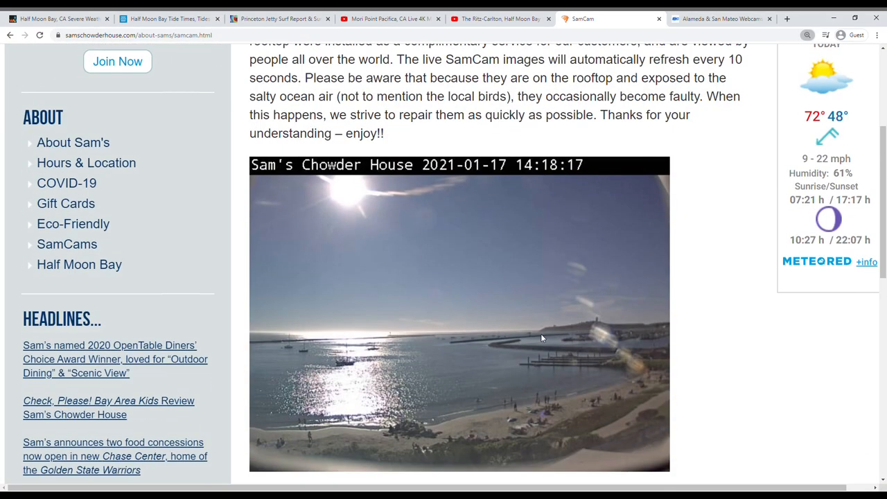
pyautogui.scroll(-3)
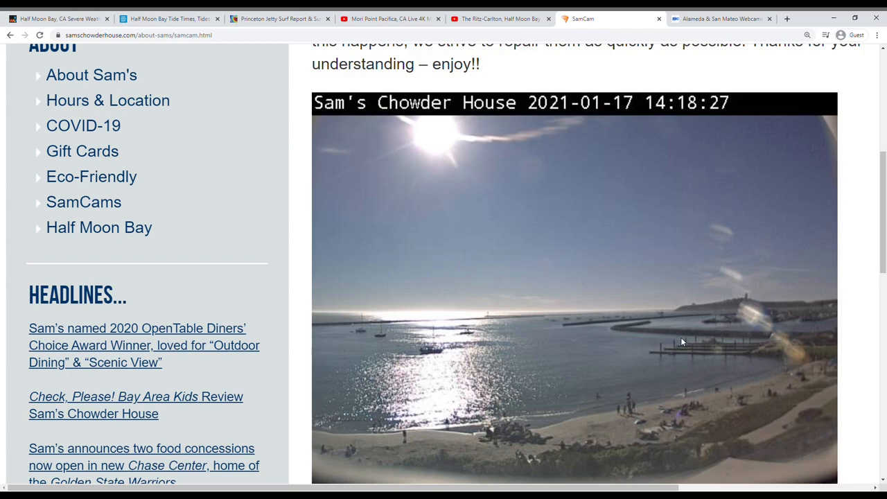
pyautogui.moveTo(726, 329)
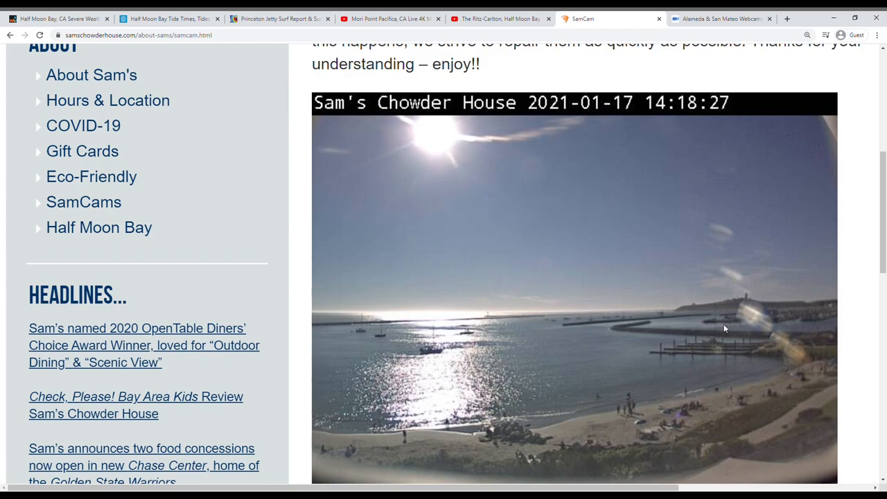
pyautogui.moveTo(671, 316)
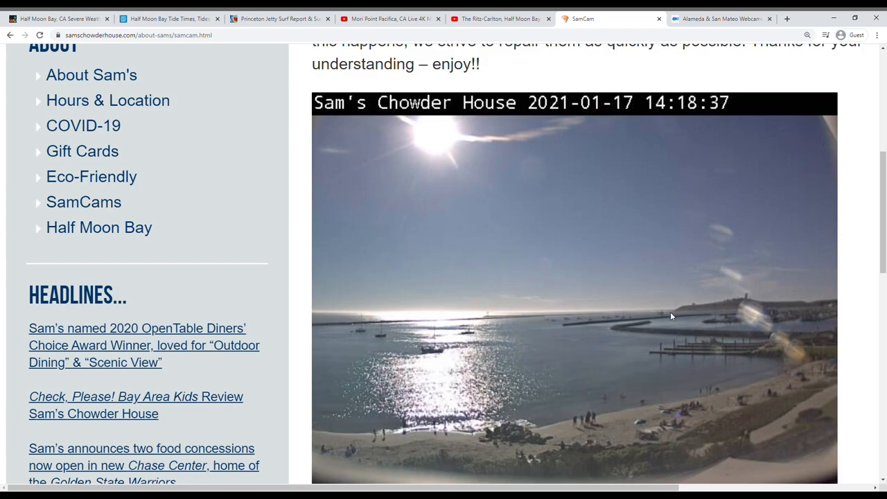
pyautogui.scroll(-3)
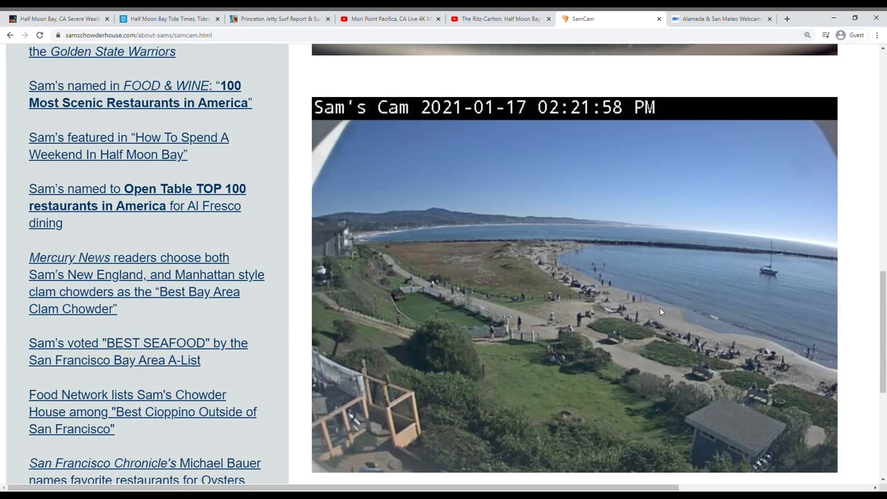
pyautogui.moveTo(650, 311)
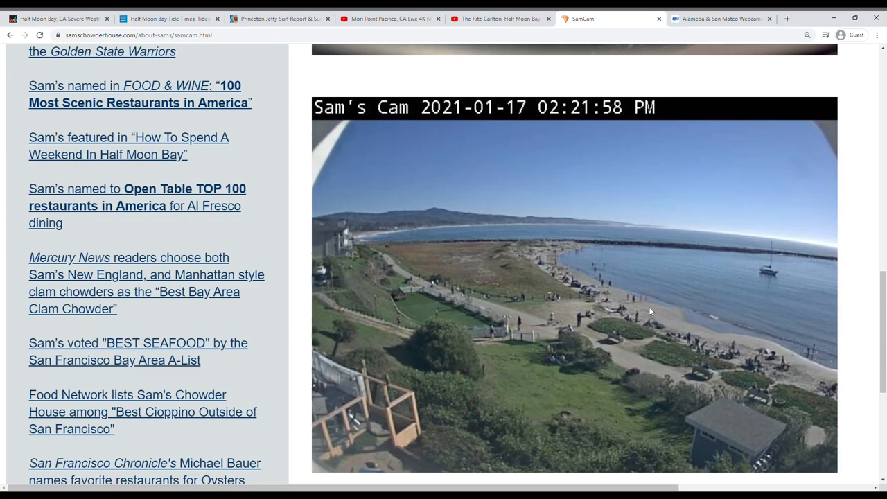
pyautogui.moveTo(541, 244)
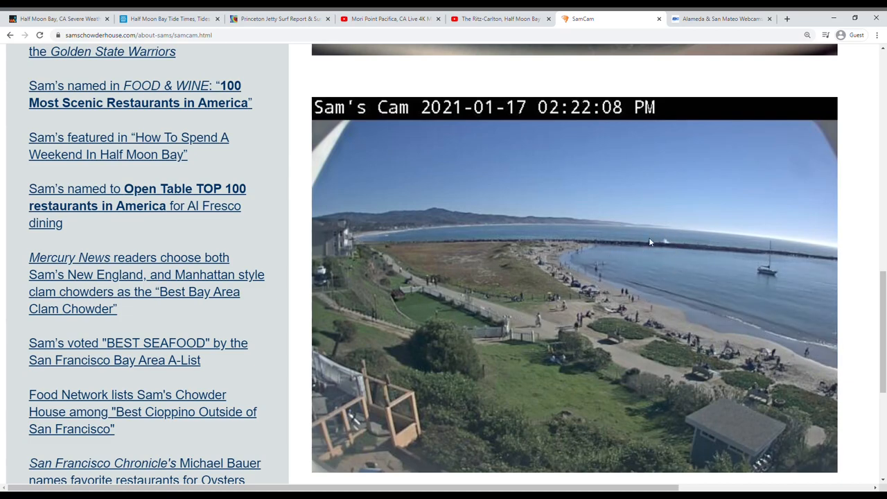
pyautogui.moveTo(679, 249)
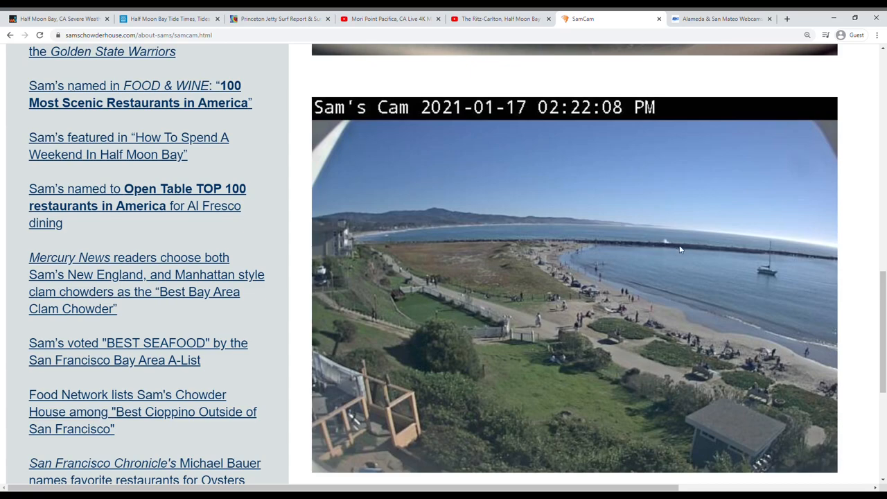
pyautogui.moveTo(586, 233)
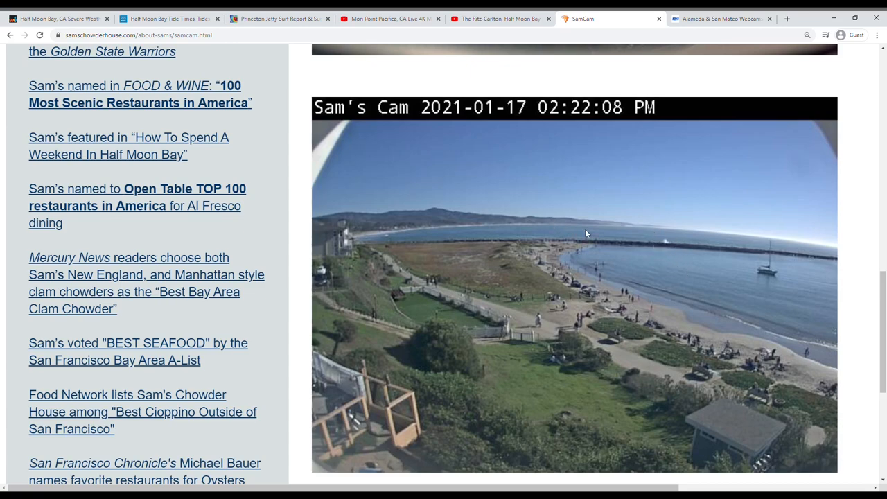
pyautogui.moveTo(641, 264)
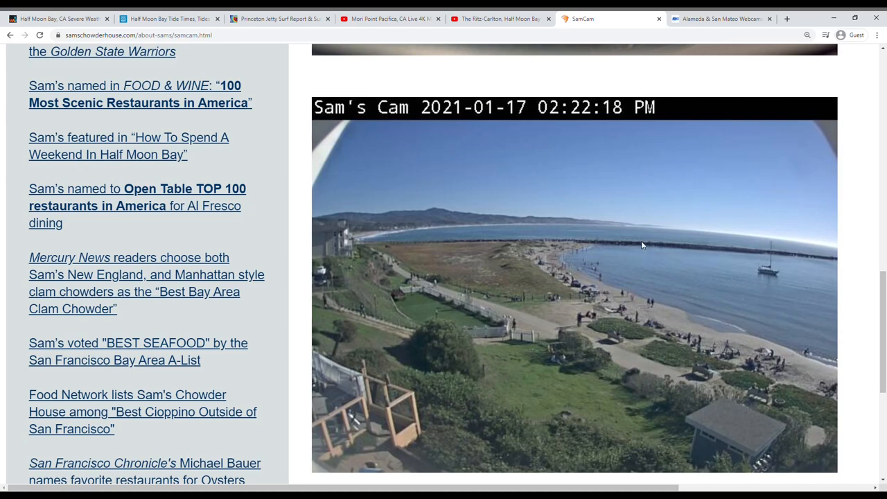
pyautogui.moveTo(637, 251)
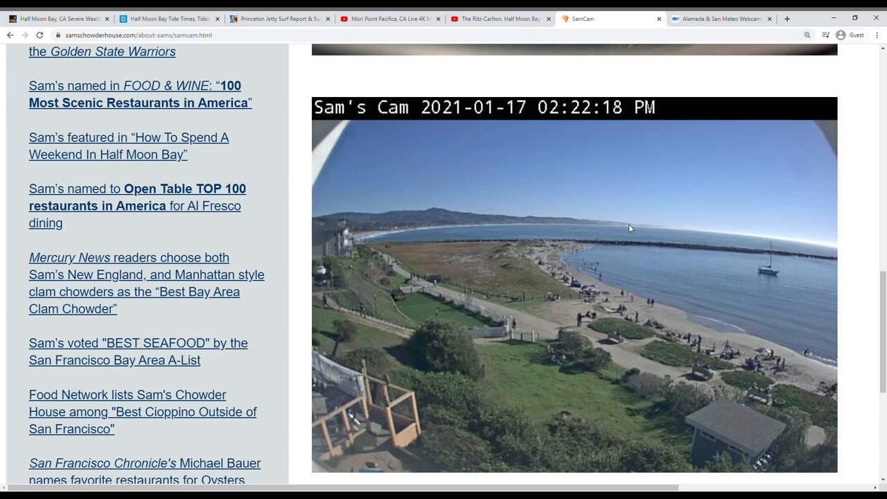
pyautogui.moveTo(633, 211)
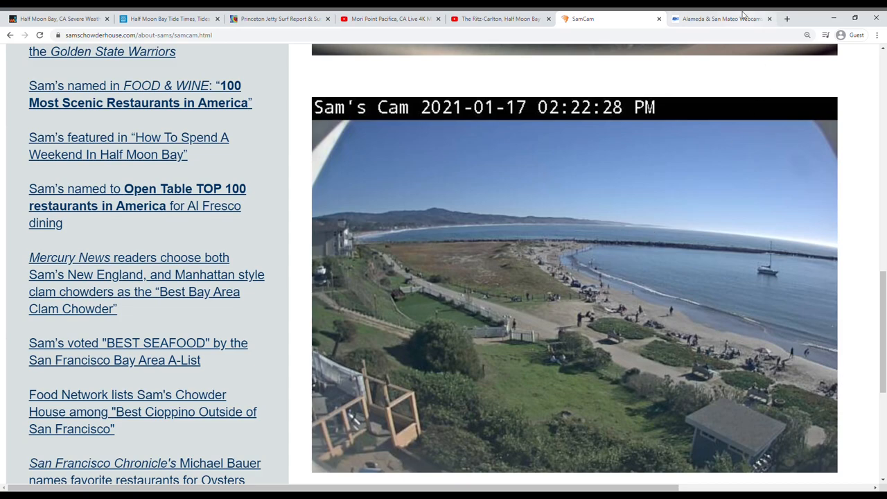
# Scroll Boardsports California's webcam page down to the two Alameda live webcams
pyautogui.click(721, 18)
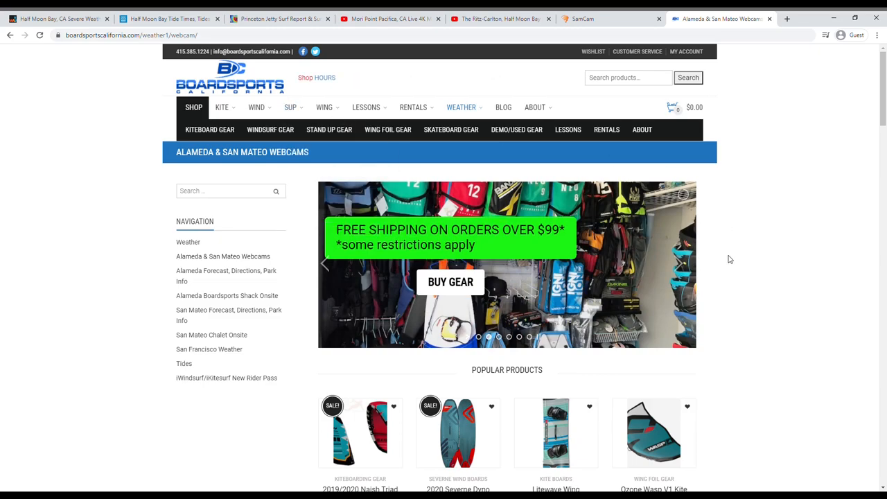
pyautogui.scroll(-3)
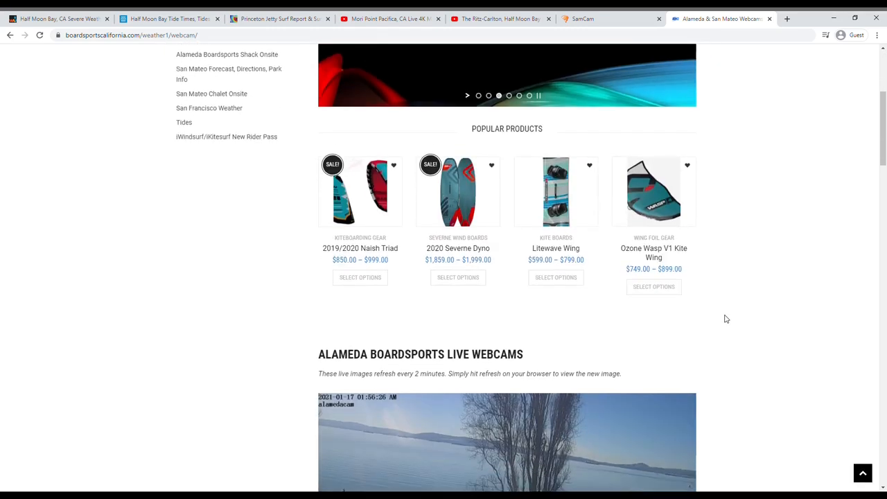
pyautogui.scroll(-3)
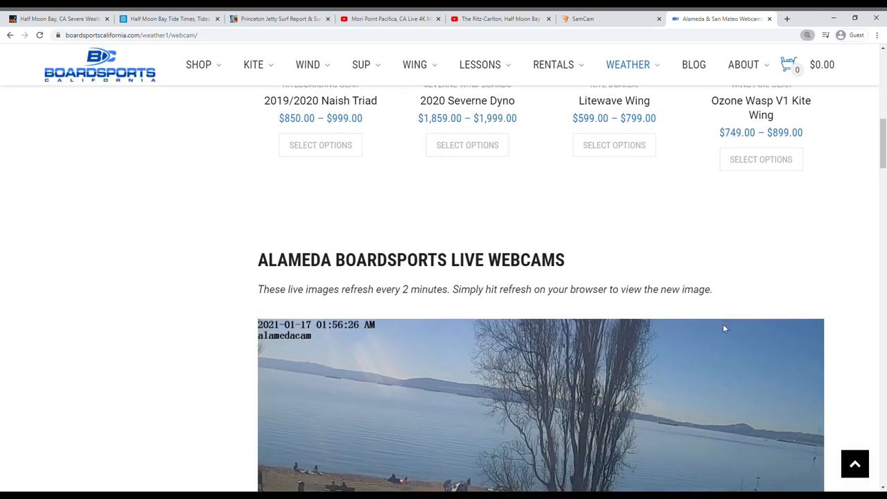
pyautogui.scroll(-3)
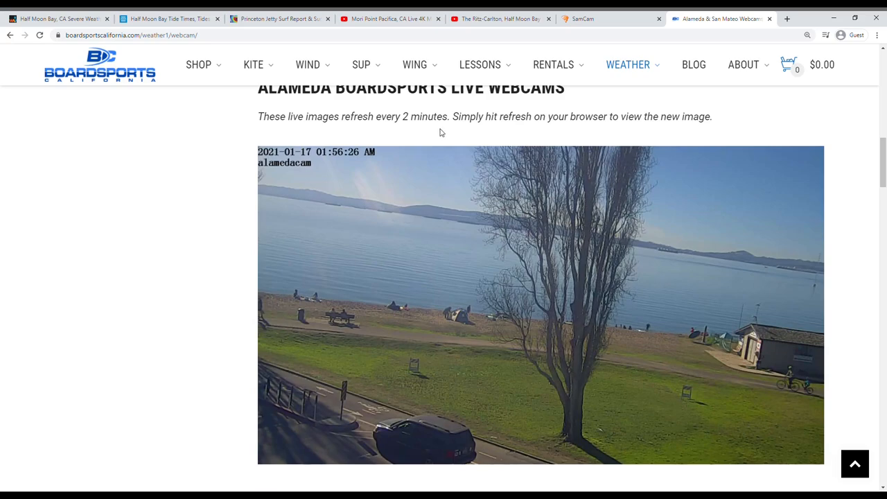
pyautogui.moveTo(538, 272)
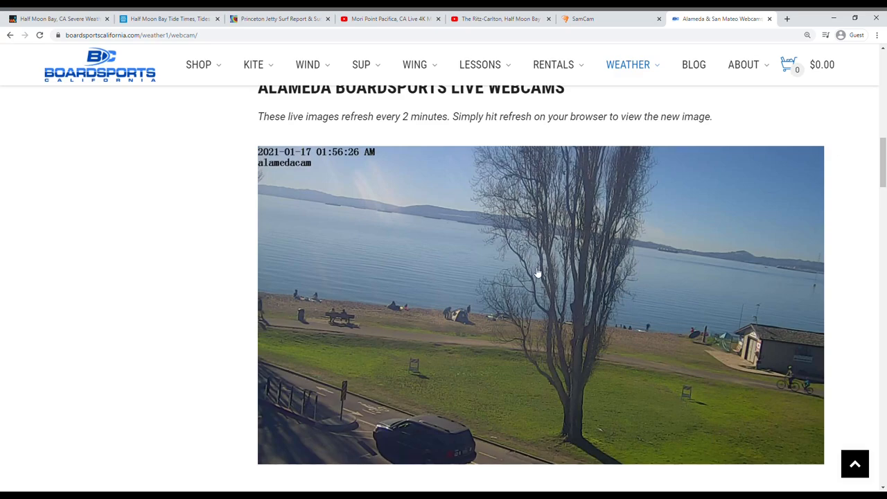
pyautogui.moveTo(549, 258)
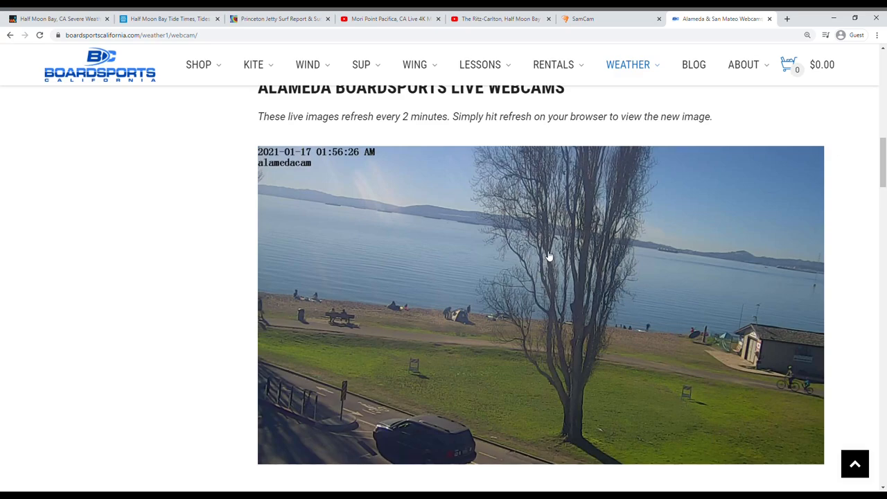
pyautogui.scroll(-3)
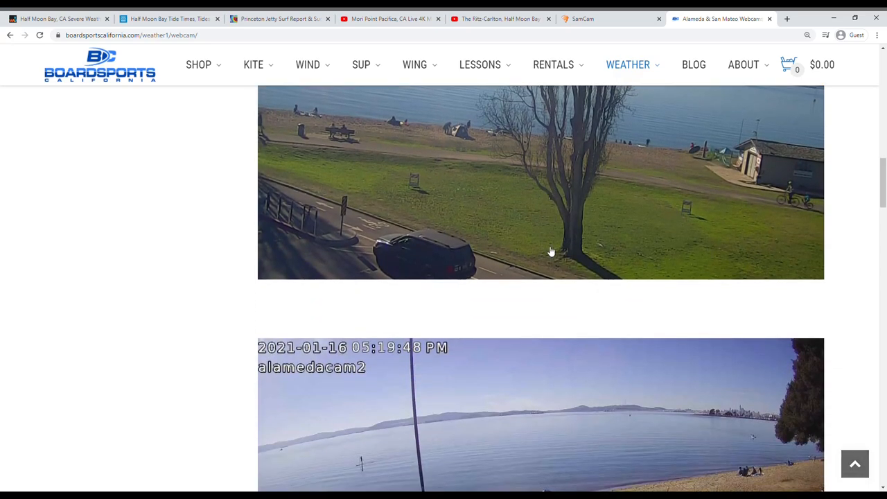
pyautogui.scroll(-3)
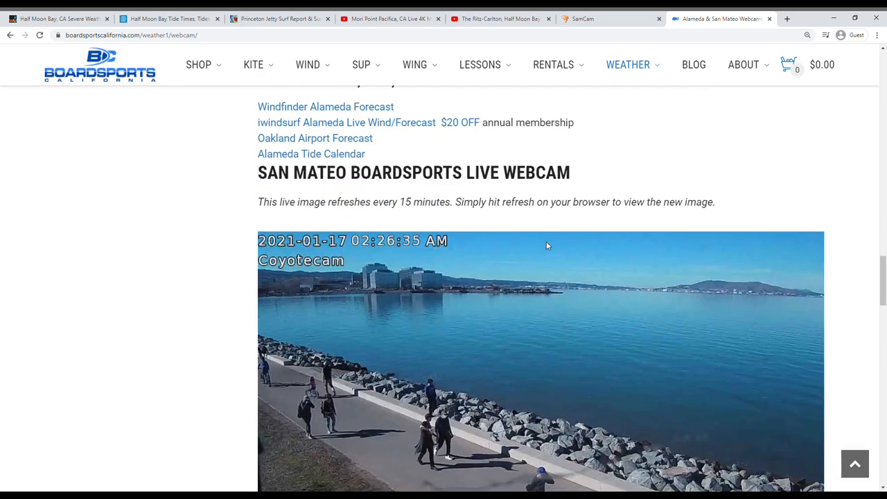
# Scroll further to bring the San Mateo Coyotecam shoreline image fully into view
pyautogui.scroll(-3)
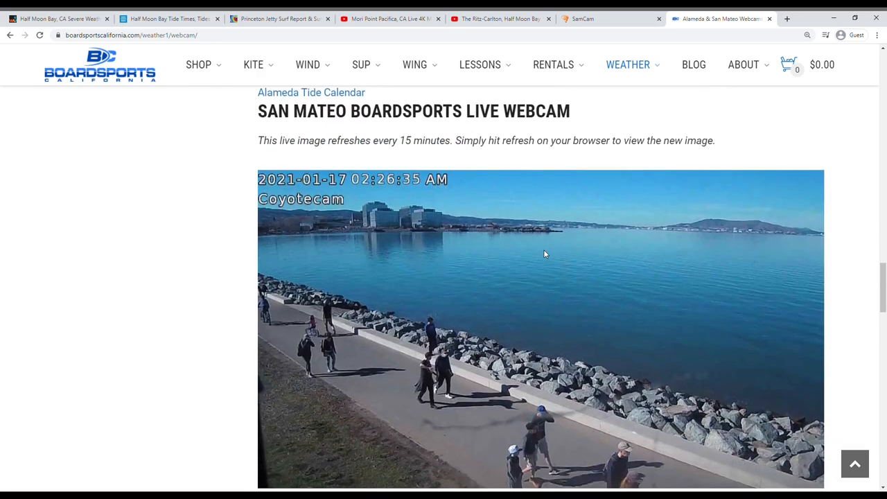
pyautogui.scroll(-3)
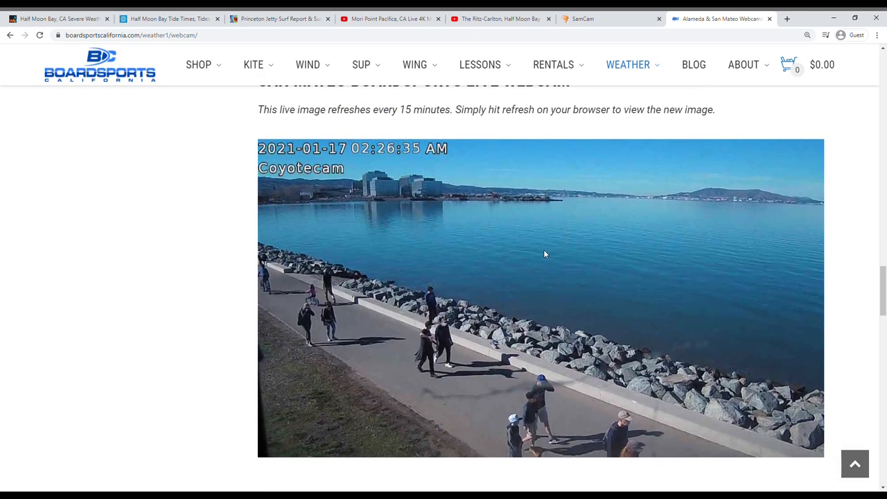
pyautogui.moveTo(186, 117)
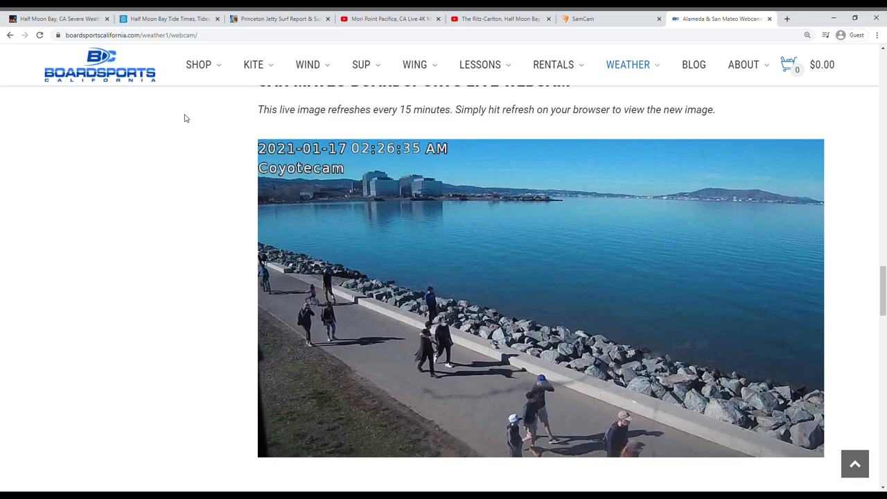
pyautogui.moveTo(190, 117)
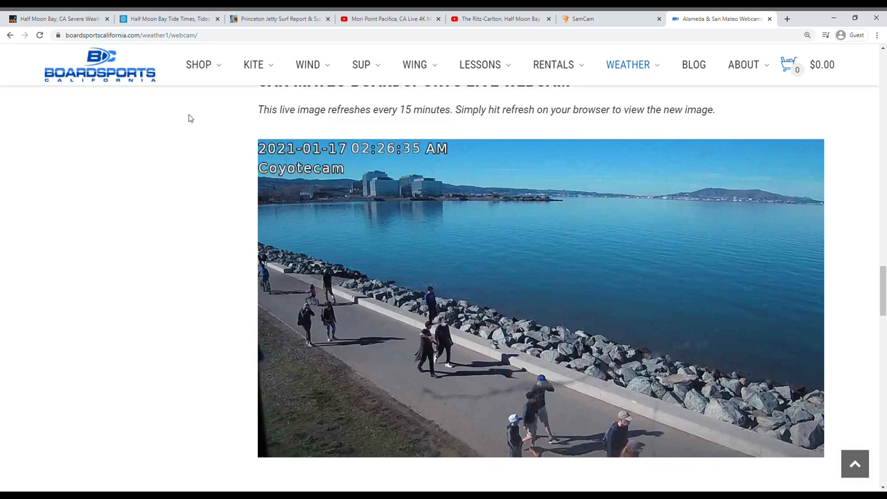
pyautogui.moveTo(592, 354)
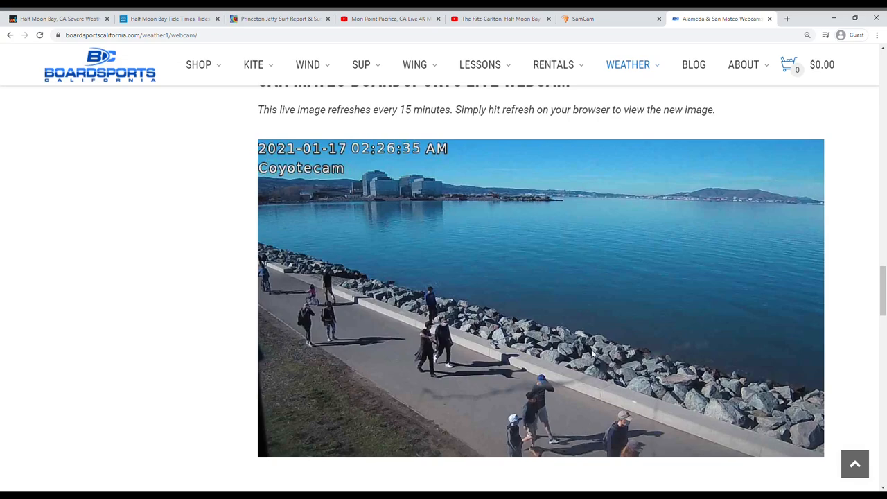
pyautogui.moveTo(649, 292)
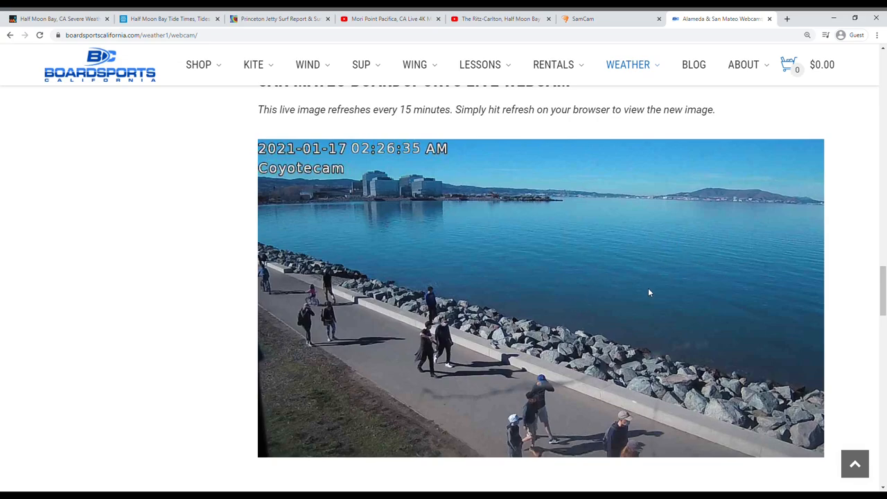
pyautogui.moveTo(652, 311)
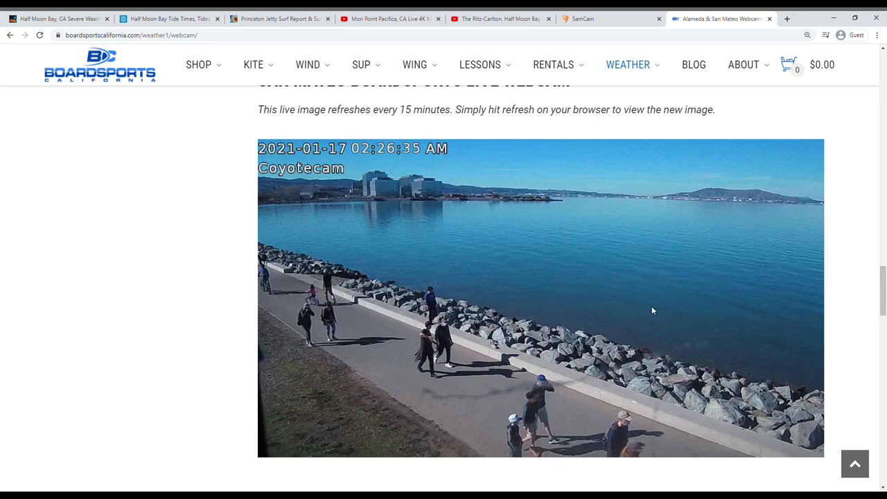
pyautogui.moveTo(667, 277)
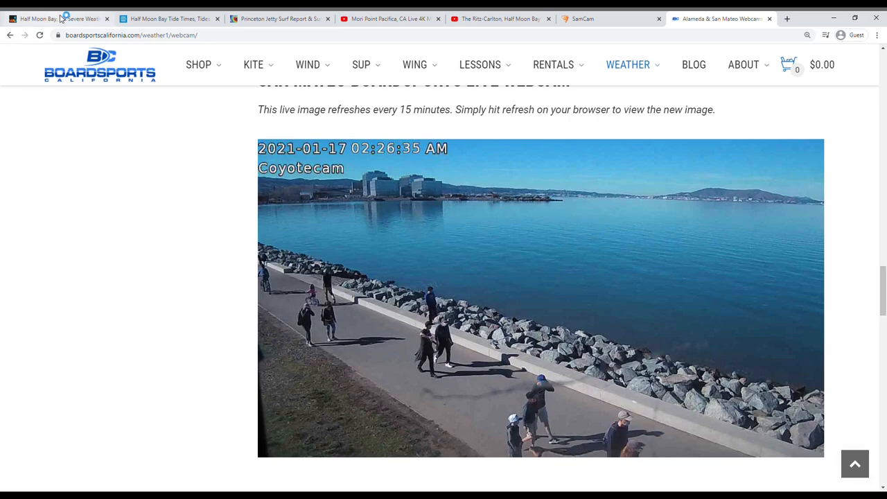
# Bring the Half Moon Bay High Surf Advisory details back into view on Weather Underground
pyautogui.click(55, 19)
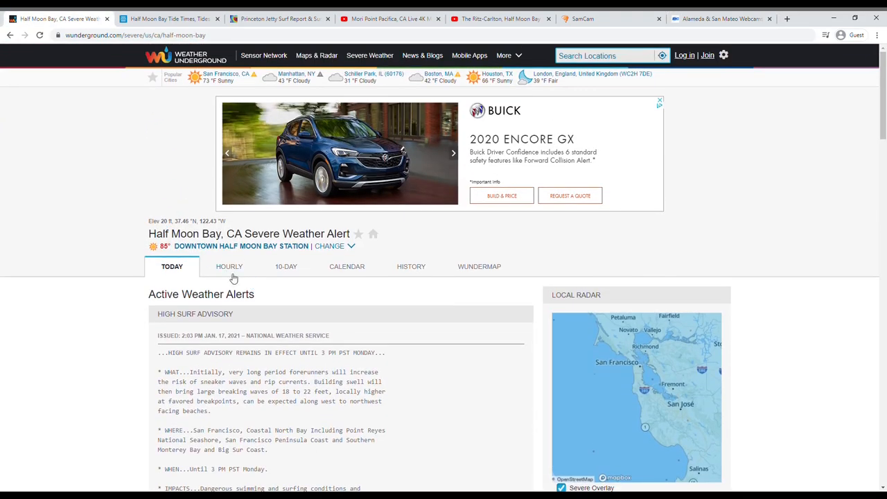
pyautogui.scroll(-3)
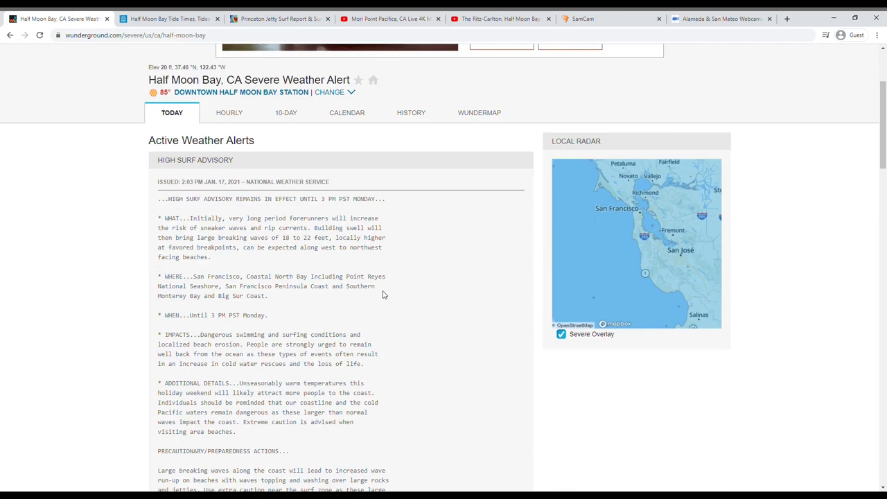
pyautogui.moveTo(359, 265)
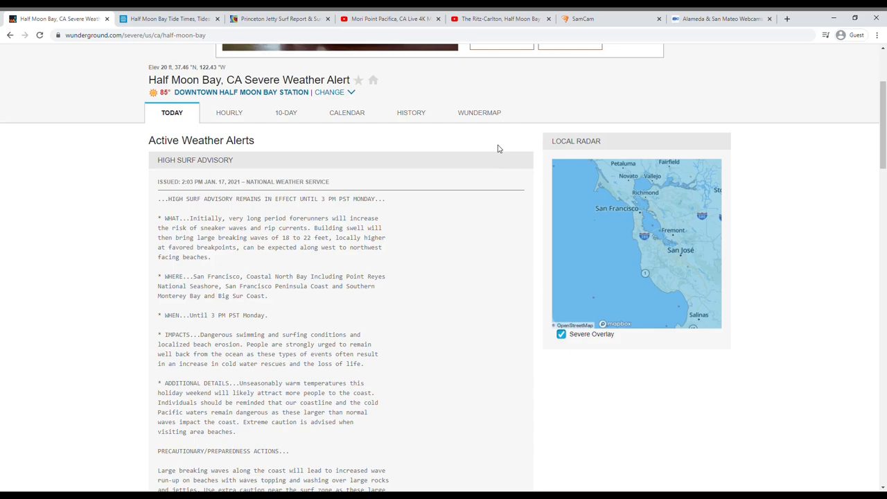
pyautogui.moveTo(412, 112)
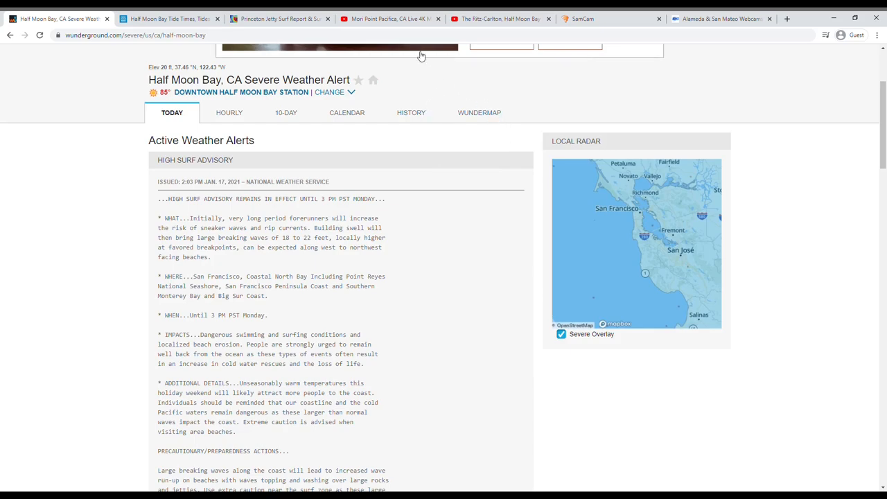
# Switch back to the Alameda & San Mateo Webcams tab showing the San Mateo Coyotecam
pyautogui.click(721, 18)
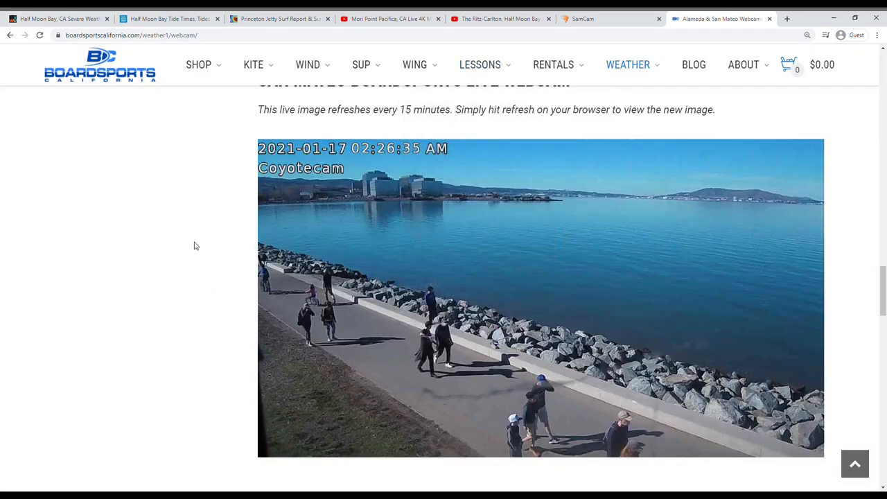
pyautogui.moveTo(407, 293)
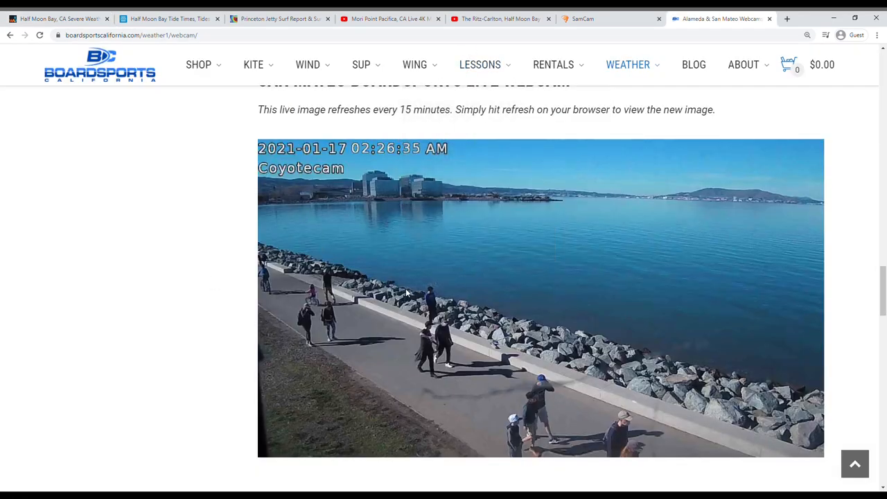